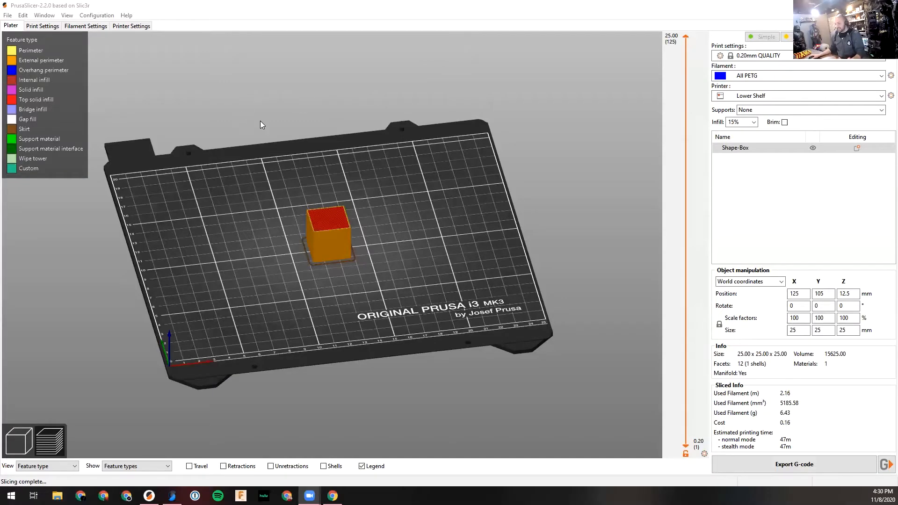
- Review PrusaSlicer's print settings, including the Skirt and brim page
{"action": "left_click", "coordinate": [41, 25]}
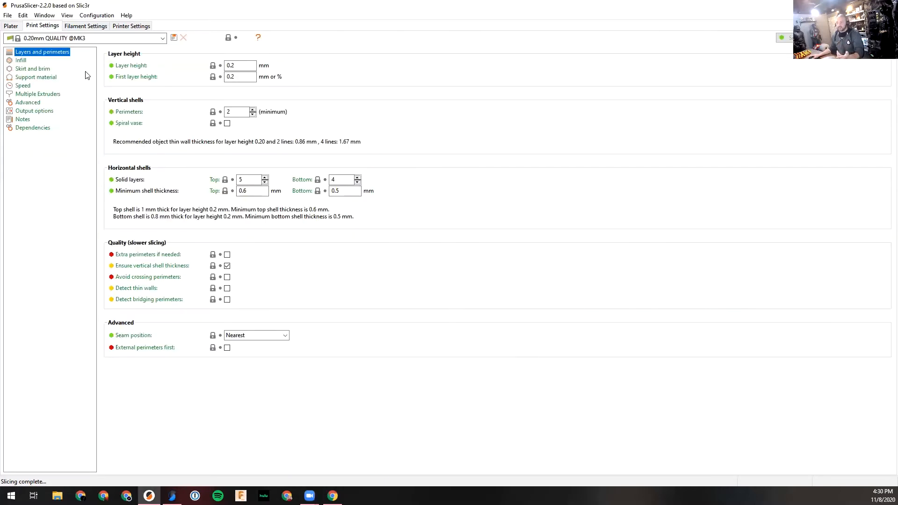
{"action": "mouse_move", "coordinate": [213, 245]}
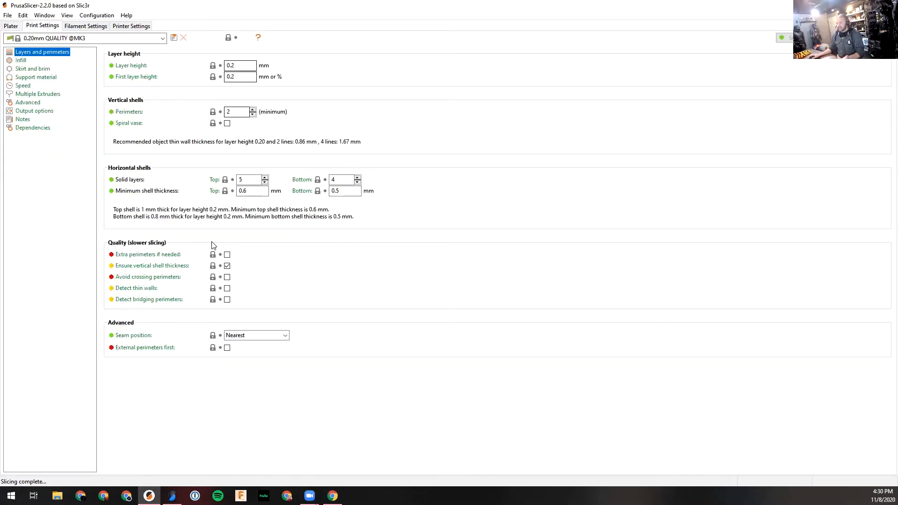
{"action": "left_click", "coordinate": [32, 68]}
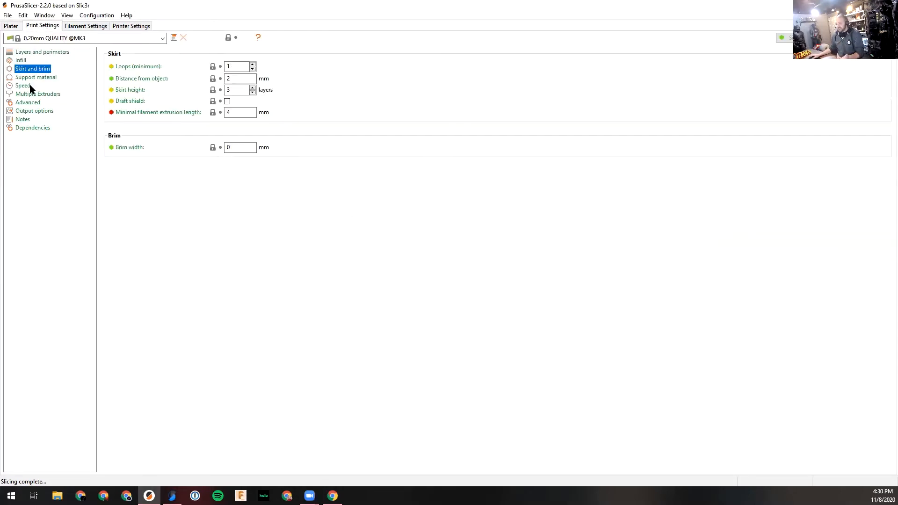
{"action": "left_click", "coordinate": [23, 85]}
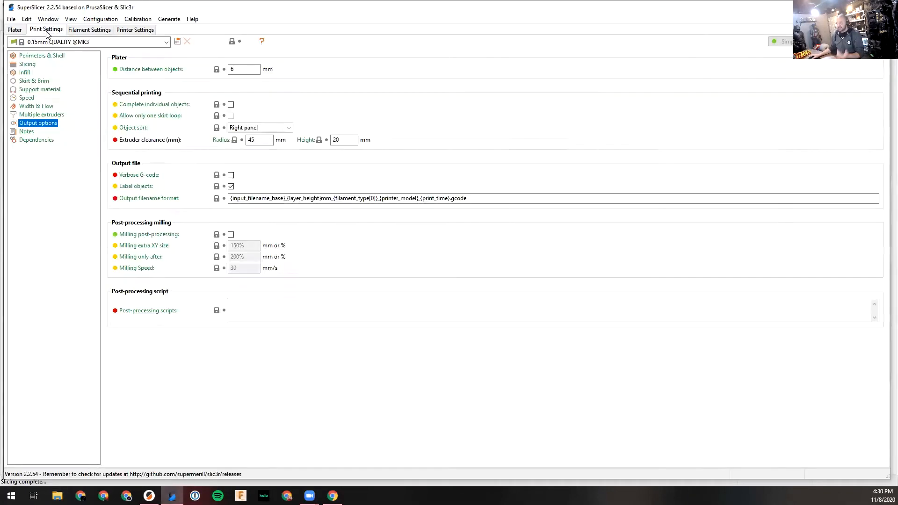
- Compare SuperSlicer's Perimeters & Shell and Slicing print settings pages
{"action": "left_click", "coordinate": [42, 56]}
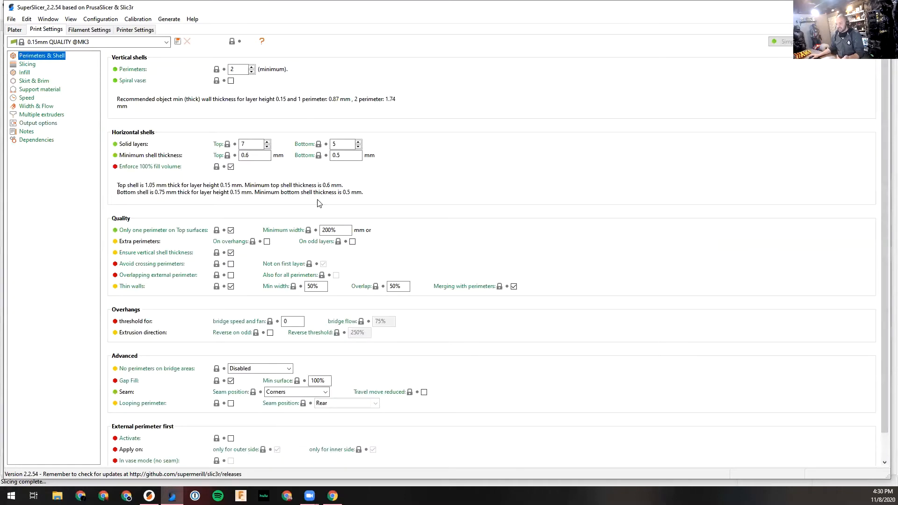
{"action": "left_click", "coordinate": [27, 64]}
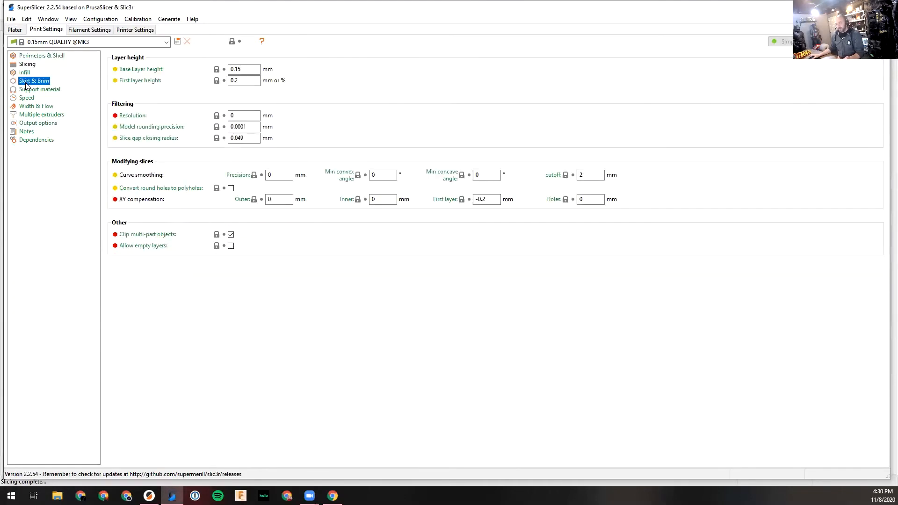
{"action": "left_click", "coordinate": [39, 89]}
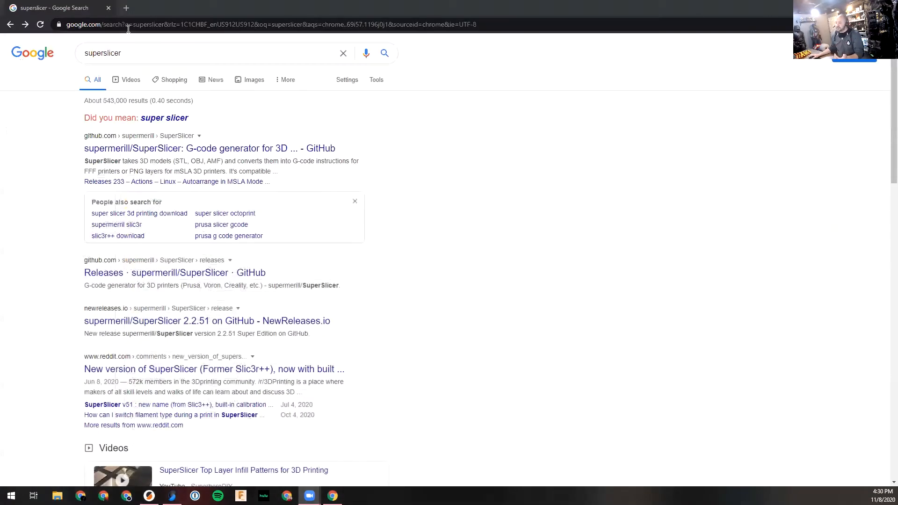
{"action": "mouse_move", "coordinate": [324, 107]}
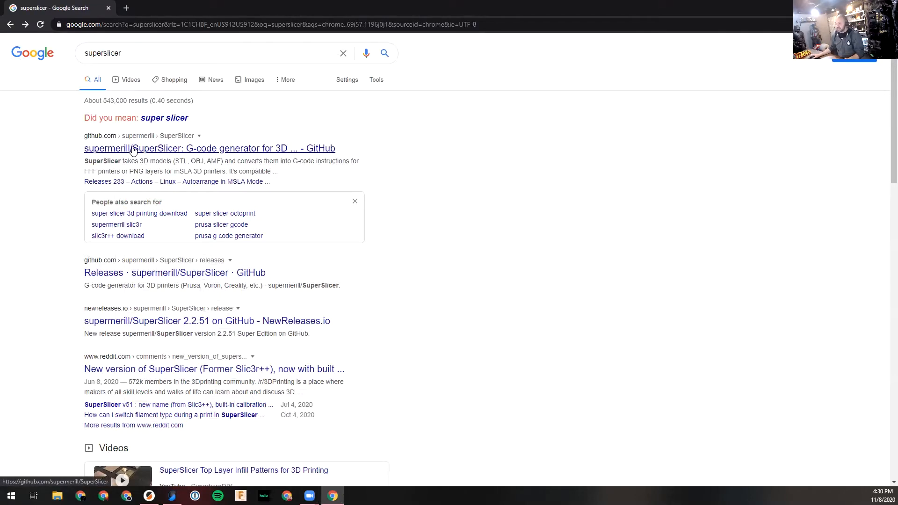
- Go to the supermerill/SuperSlicer GitHub repository and read through its README feature list
{"action": "left_click", "coordinate": [210, 148]}
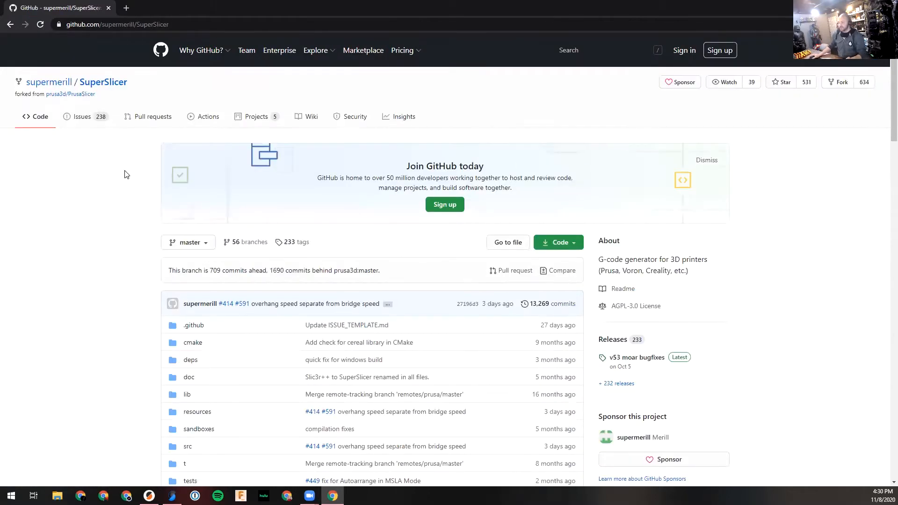
{"action": "mouse_move", "coordinate": [21, 280]}
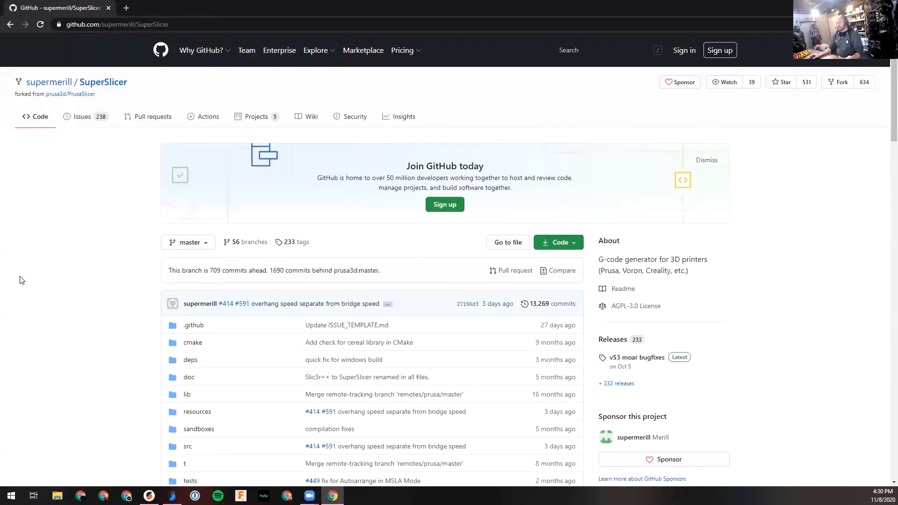
{"action": "mouse_move", "coordinate": [9, 248]}
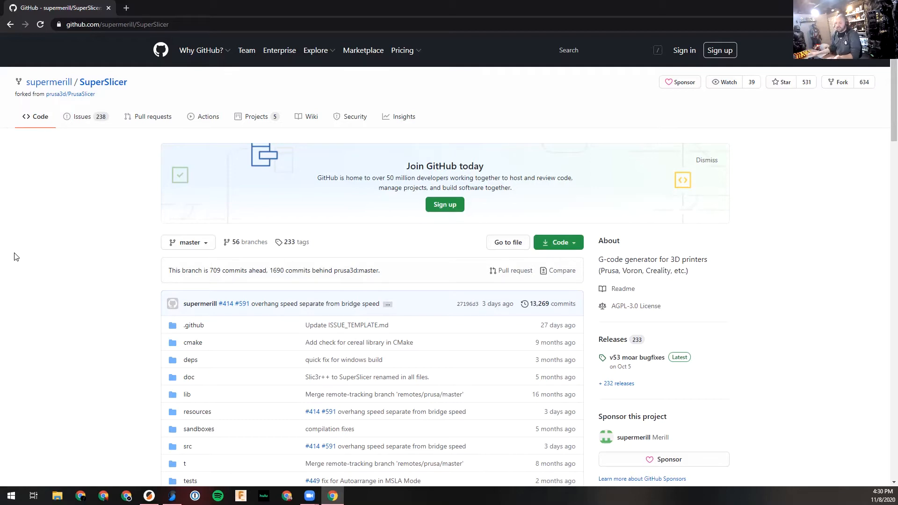
{"action": "mouse_move", "coordinate": [96, 120]}
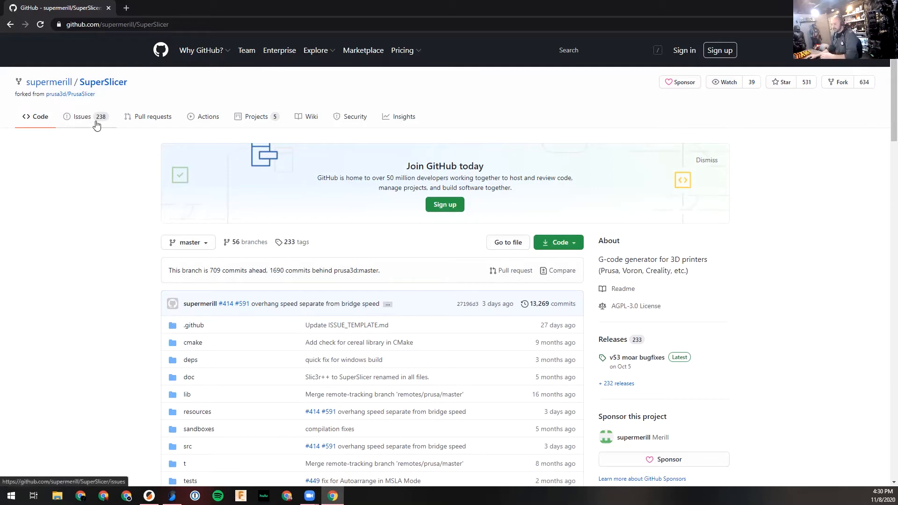
{"action": "mouse_move", "coordinate": [13, 132]}
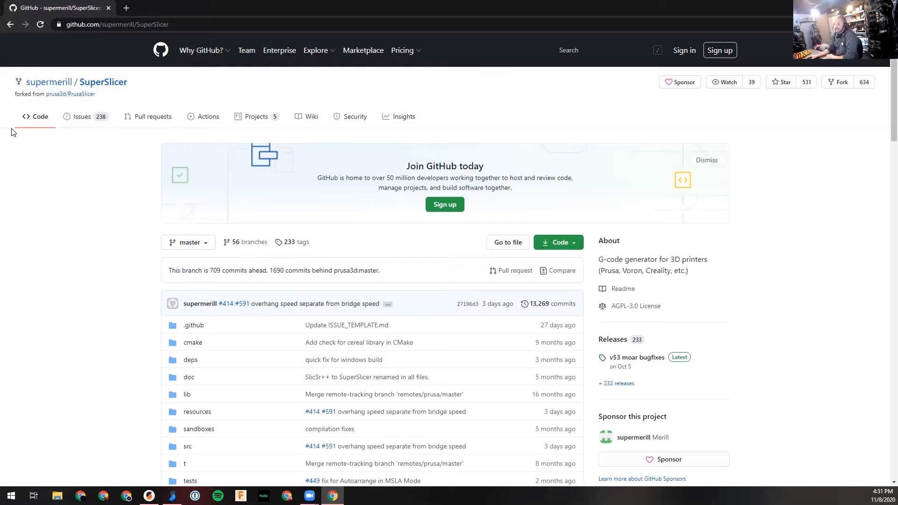
{"action": "scroll", "scroll_direction": "down", "scroll_amount": 3}
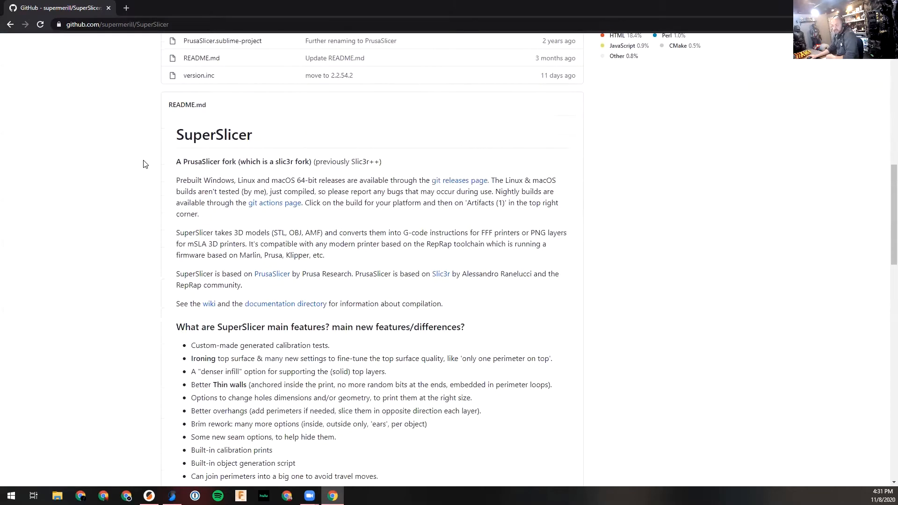
{"action": "scroll", "scroll_direction": "down", "scroll_amount": 3}
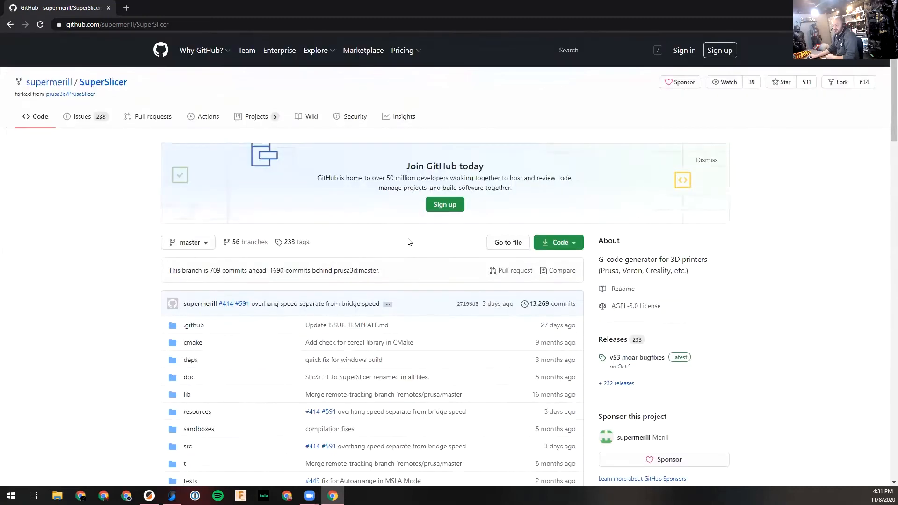
{"action": "scroll", "scroll_direction": "down", "scroll_amount": 3}
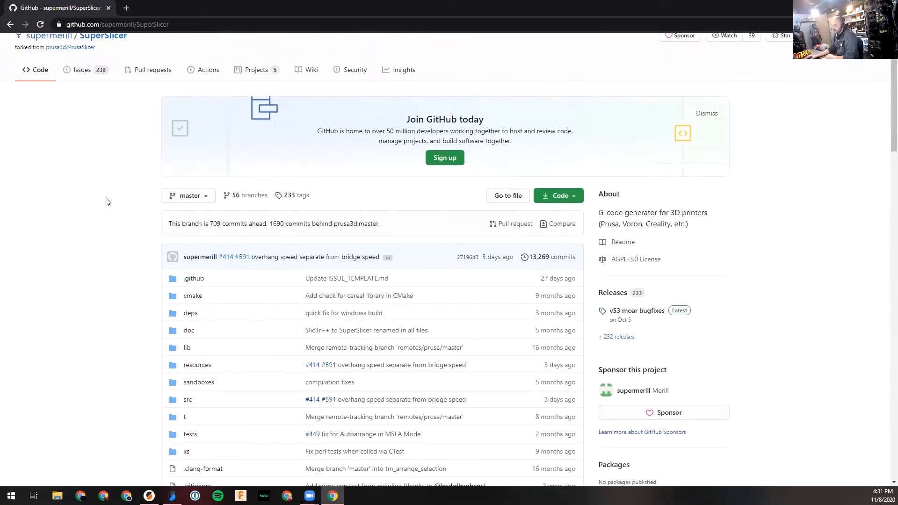
{"action": "mouse_move", "coordinate": [656, 305]}
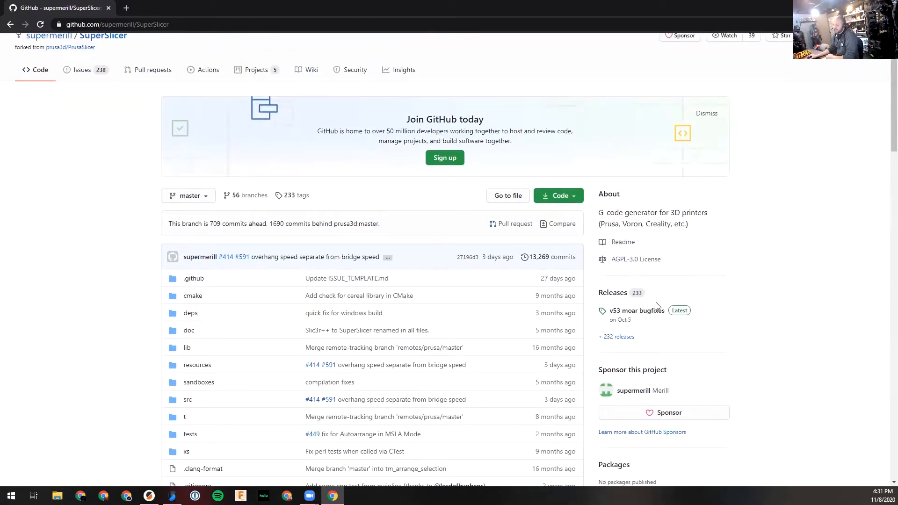
{"action": "mouse_move", "coordinate": [612, 293]}
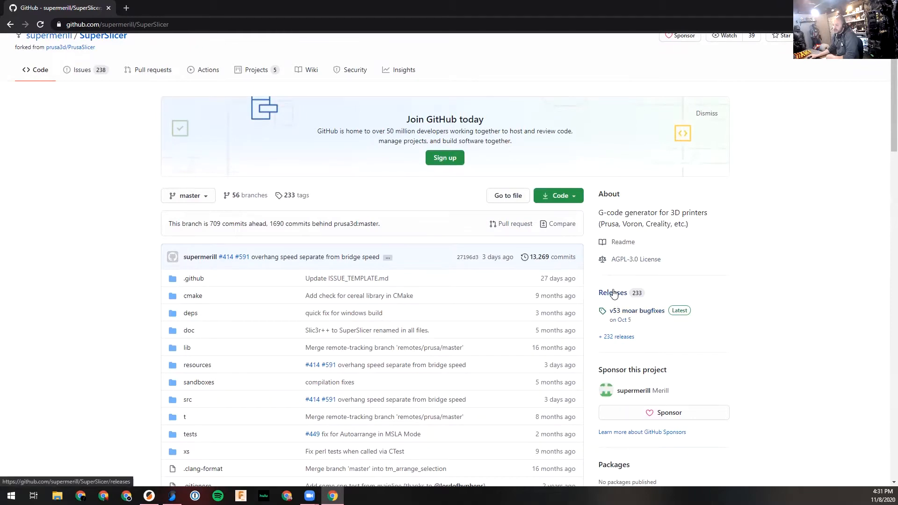
- Scroll the SuperSlicer releases list past pre-releases to the v53 moar bugfixes entry
{"action": "left_click", "coordinate": [612, 293]}
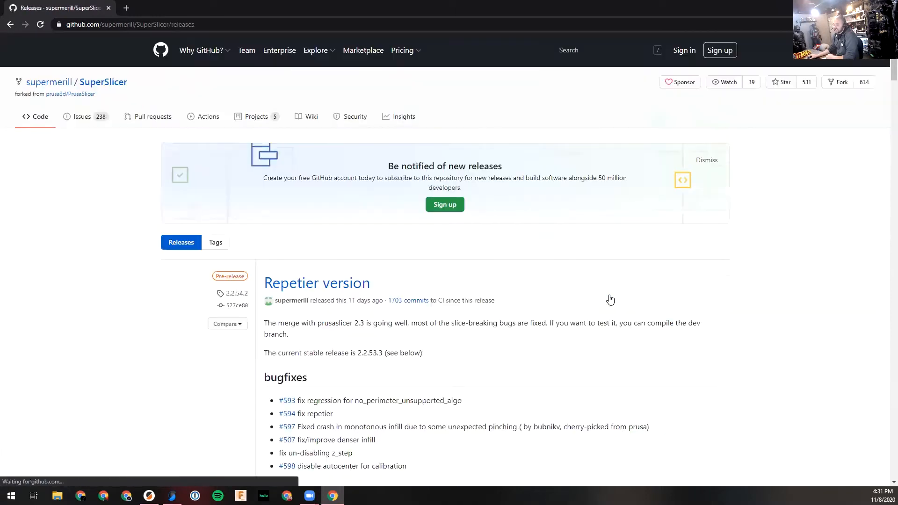
{"action": "scroll", "scroll_direction": "down", "scroll_amount": 3}
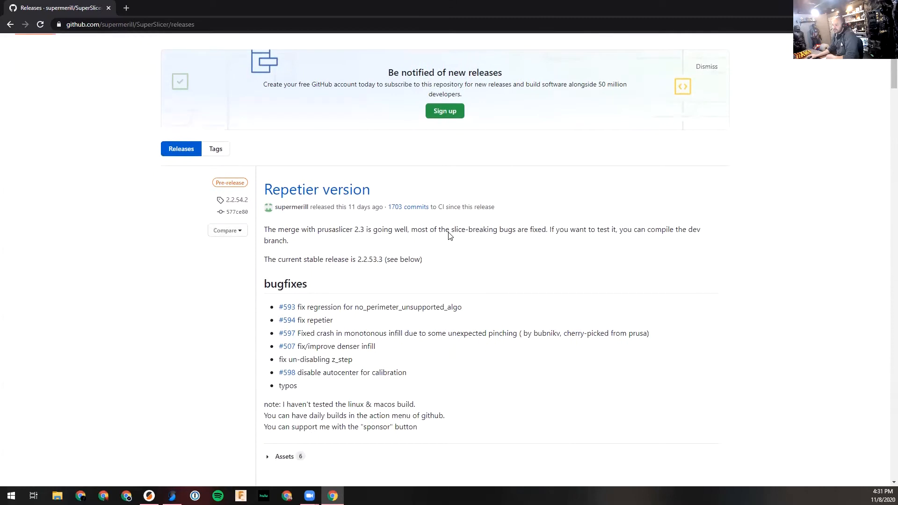
{"action": "mouse_move", "coordinate": [317, 190]}
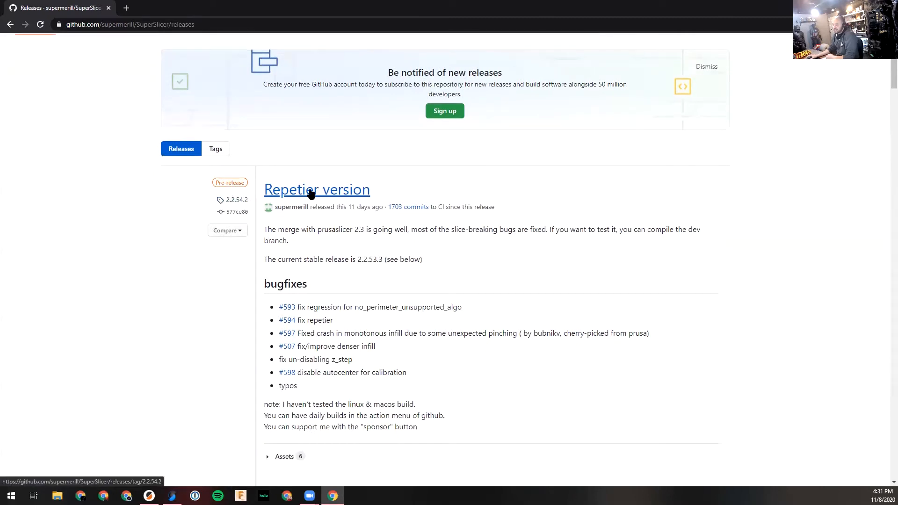
{"action": "scroll", "scroll_direction": "down", "scroll_amount": 3}
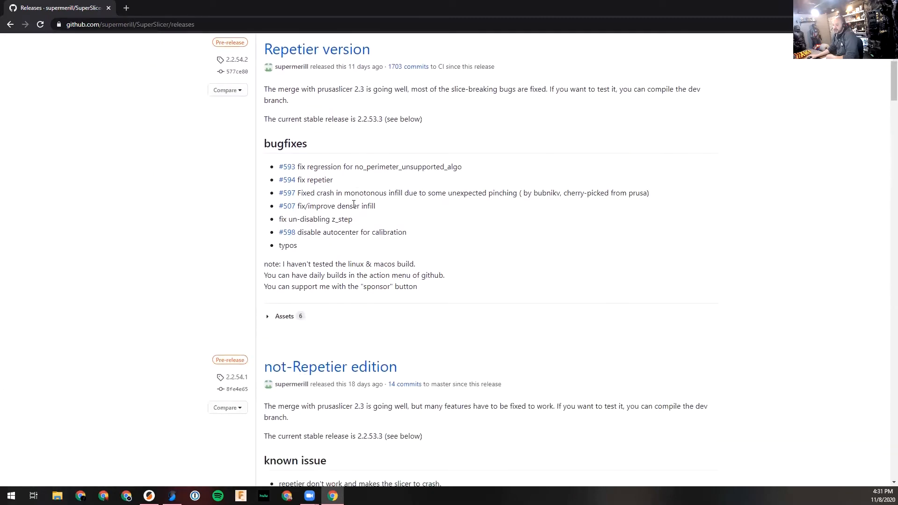
{"action": "scroll", "scroll_direction": "down", "scroll_amount": 3}
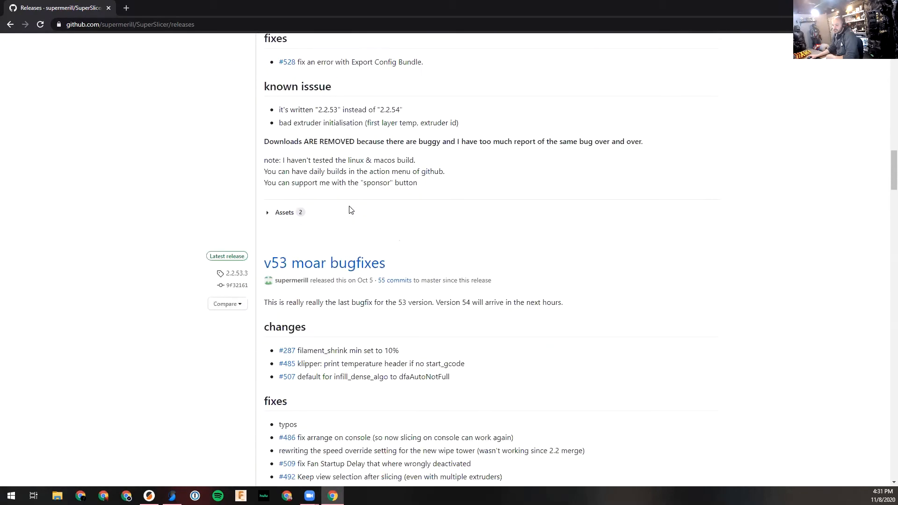
{"action": "scroll", "scroll_direction": "down", "scroll_amount": 3}
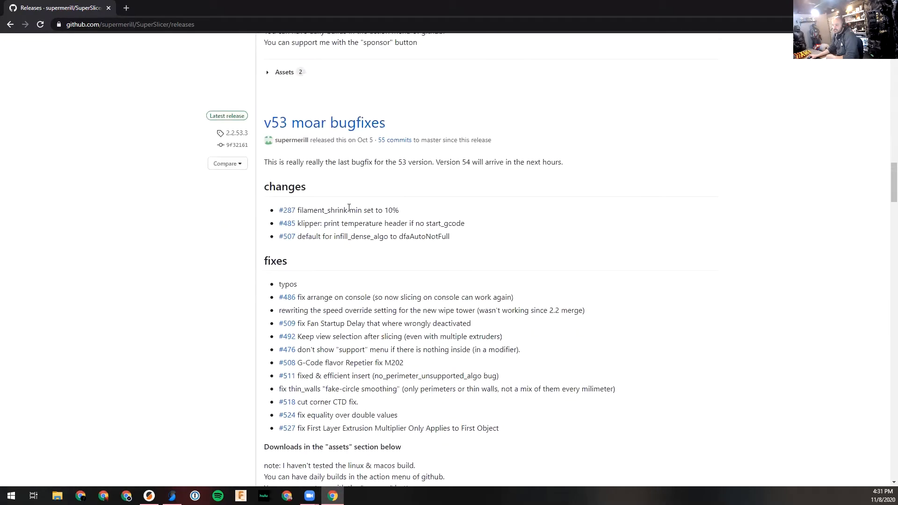
{"action": "scroll", "scroll_direction": "up", "scroll_amount": 3}
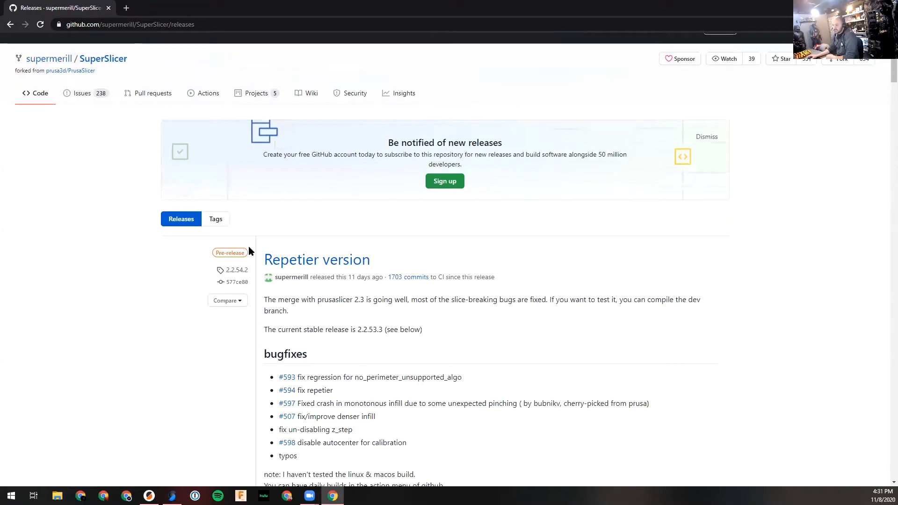
{"action": "scroll", "scroll_direction": "down", "scroll_amount": 3}
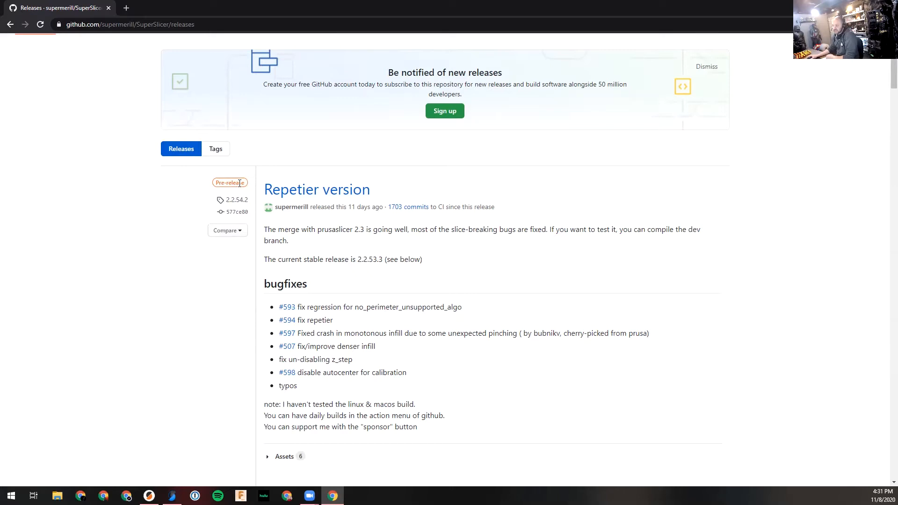
{"action": "scroll", "scroll_direction": "down", "scroll_amount": 3}
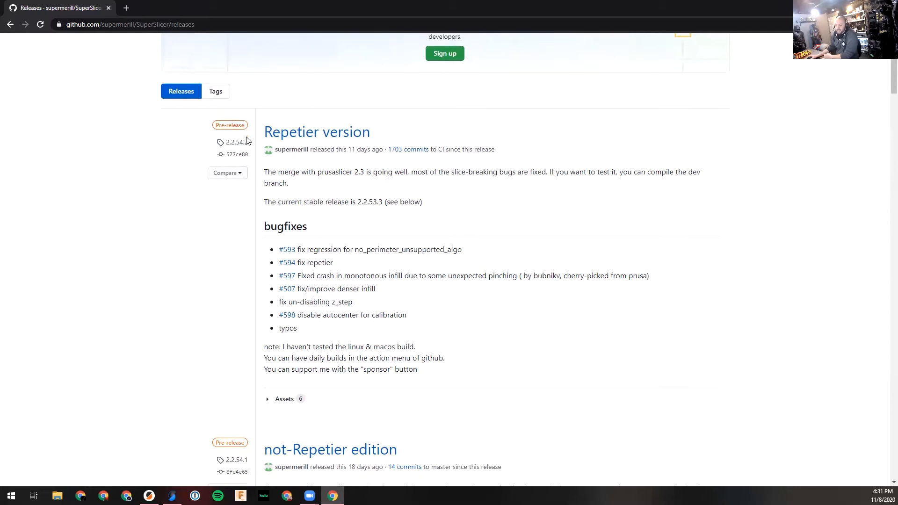
{"action": "scroll", "scroll_direction": "down", "scroll_amount": 3}
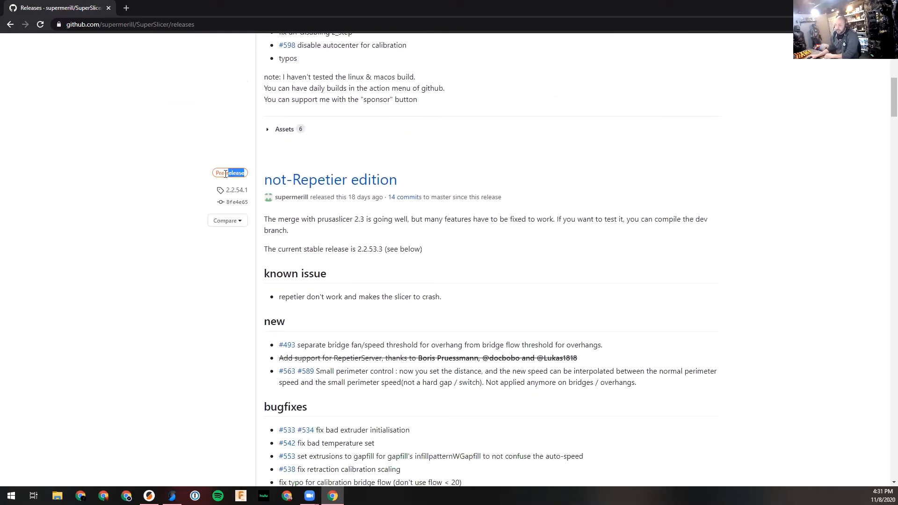
{"action": "scroll", "scroll_direction": "up", "scroll_amount": 3}
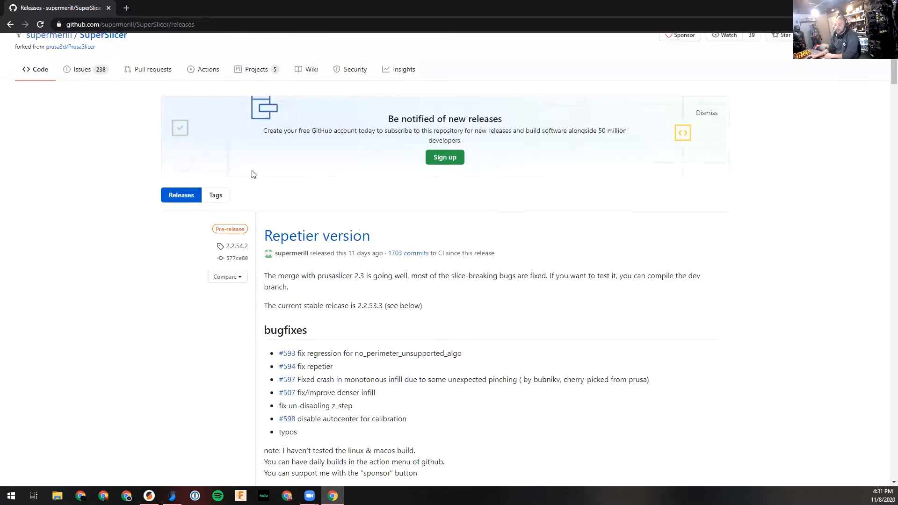
{"action": "scroll", "scroll_direction": "down", "scroll_amount": 3}
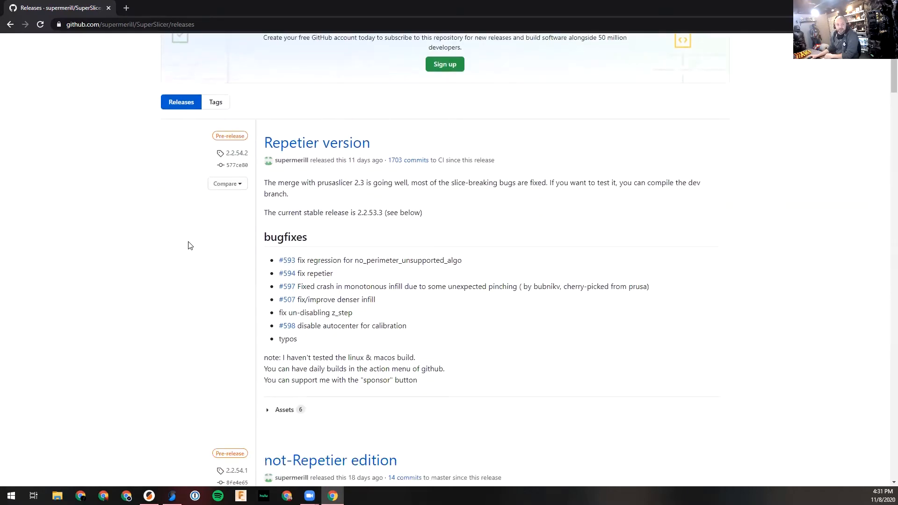
{"action": "scroll", "scroll_direction": "down", "scroll_amount": 3}
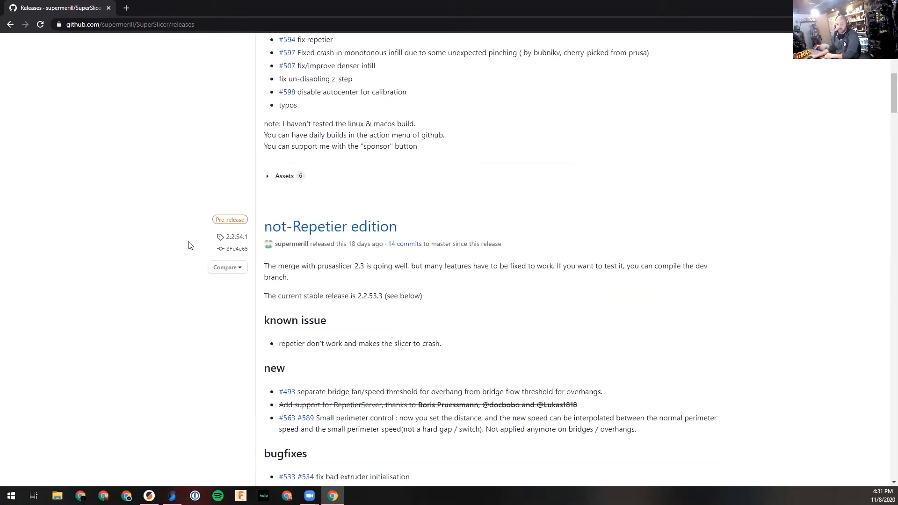
{"action": "scroll", "scroll_direction": "down", "scroll_amount": 3}
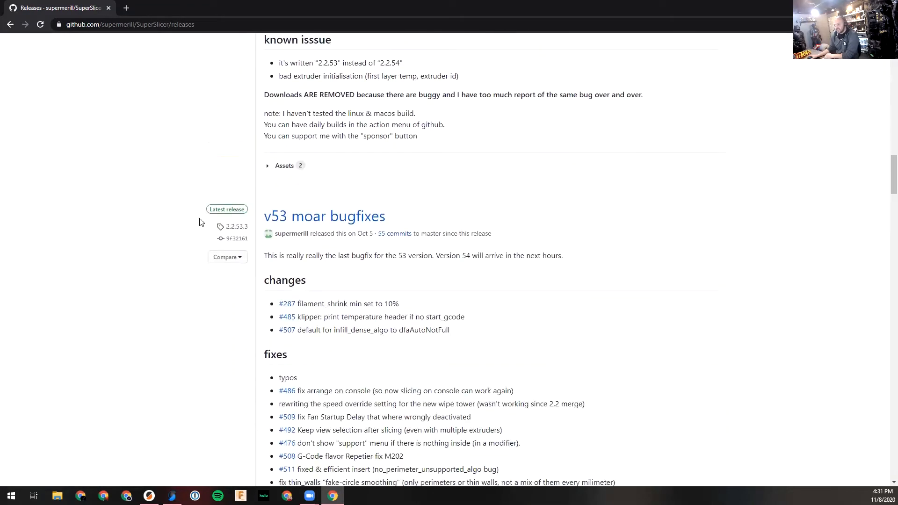
{"action": "mouse_move", "coordinate": [232, 219]}
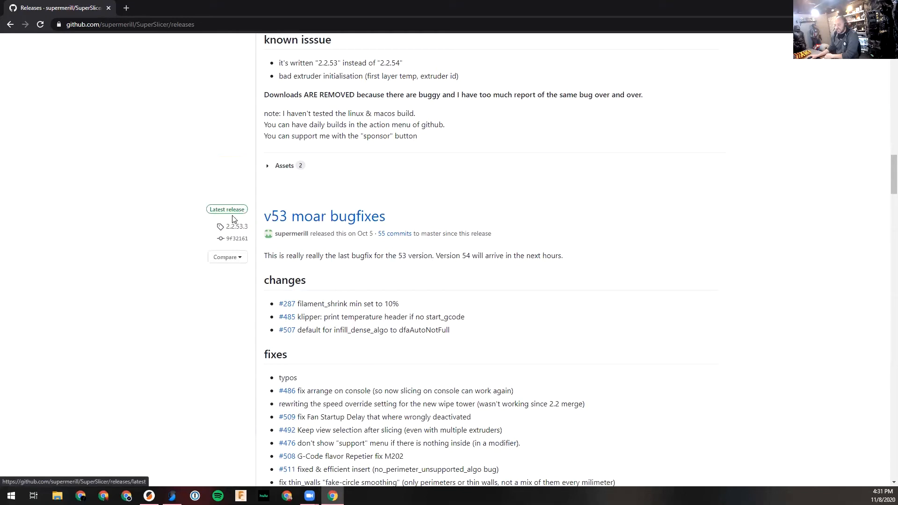
{"action": "mouse_move", "coordinate": [227, 209]}
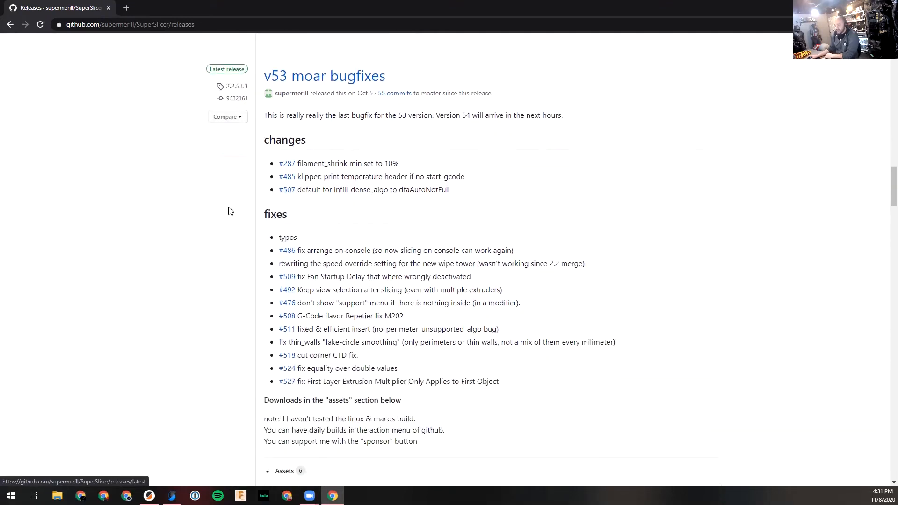
{"action": "mouse_move", "coordinate": [227, 68]}
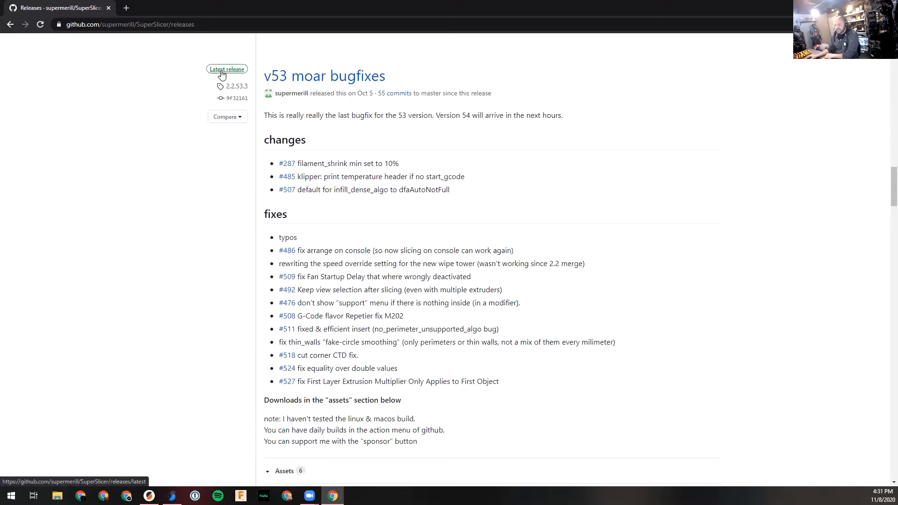
- Download SuperSlicer_2.2.53.3_win64_20201005.zip from the v53 release assets and open it
{"action": "left_click", "coordinate": [226, 68]}
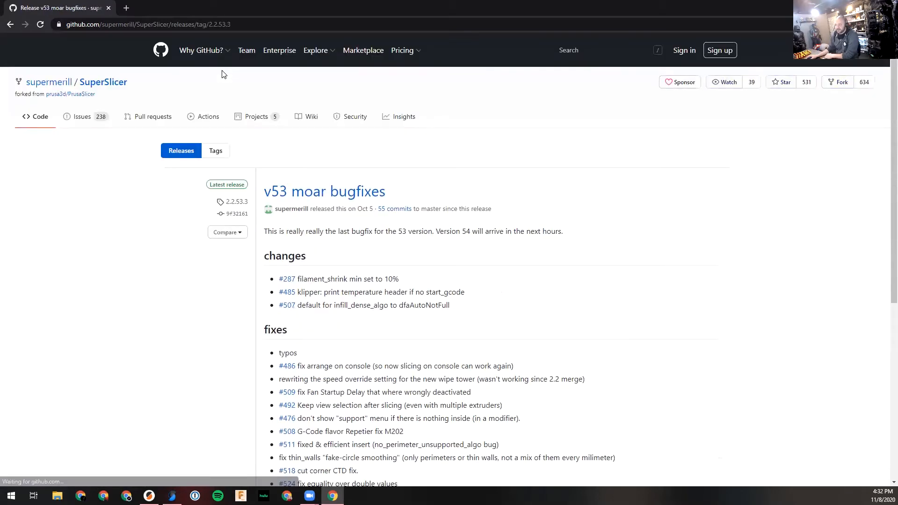
{"action": "mouse_move", "coordinate": [309, 189]}
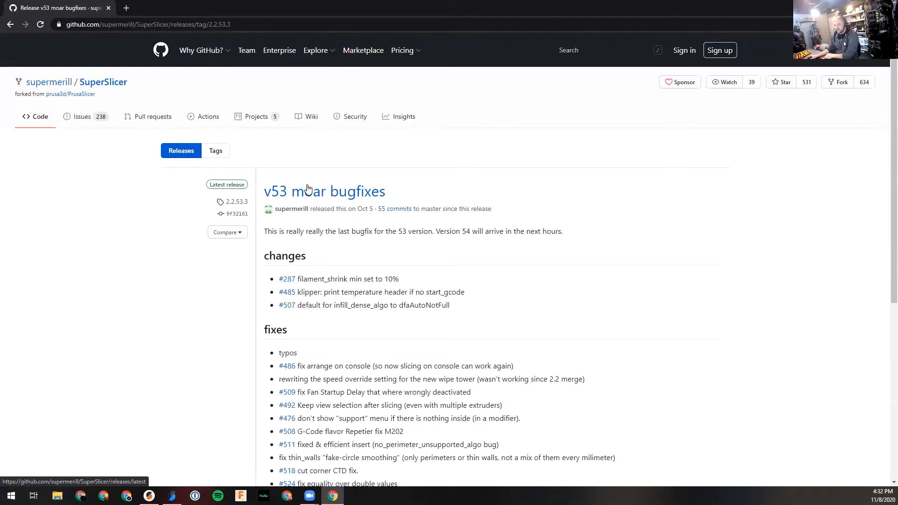
{"action": "scroll", "scroll_direction": "down", "scroll_amount": 3}
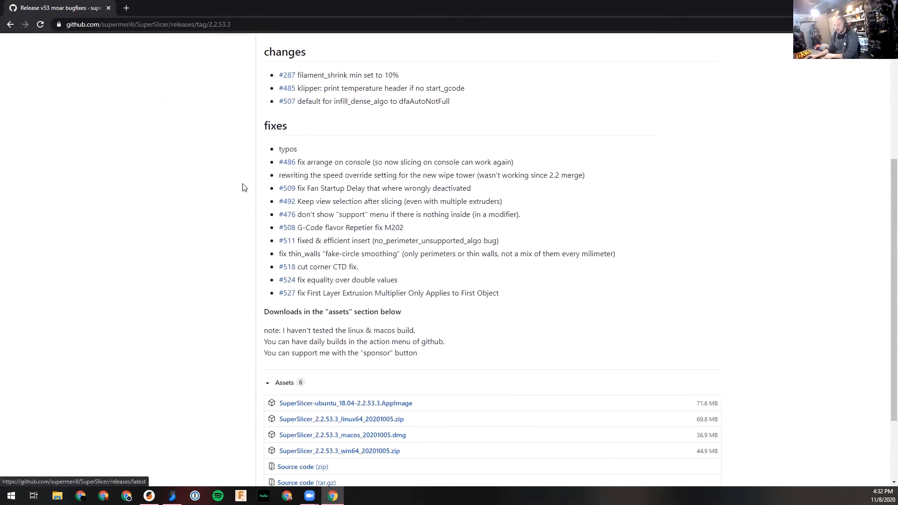
{"action": "scroll", "scroll_direction": "up", "scroll_amount": 3}
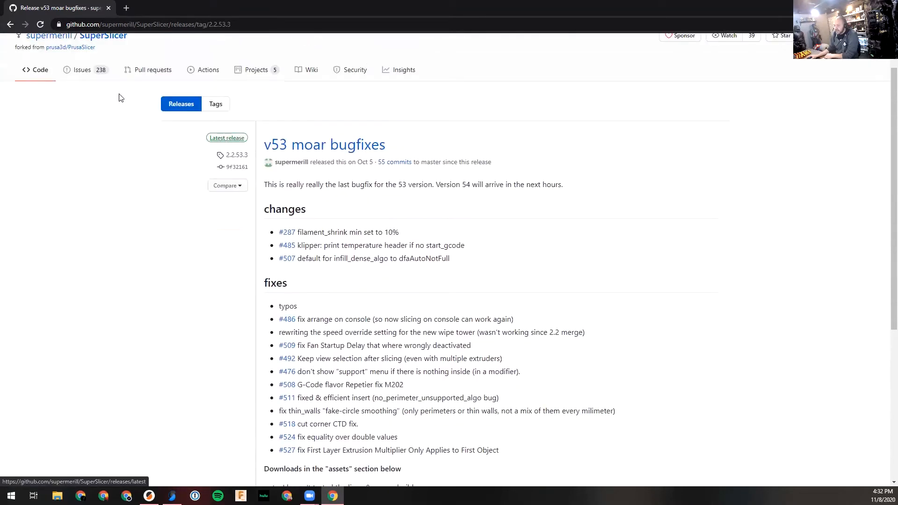
{"action": "scroll", "scroll_direction": "down", "scroll_amount": 3}
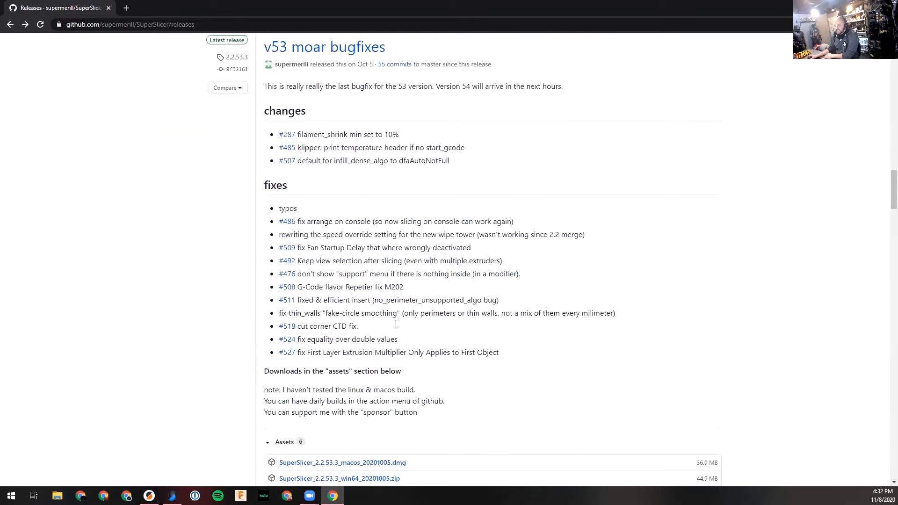
{"action": "scroll", "scroll_direction": "down", "scroll_amount": 3}
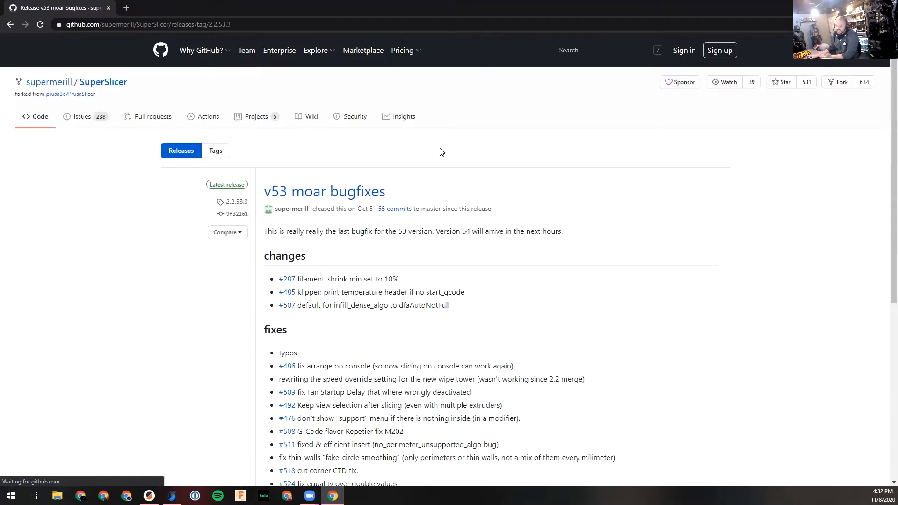
{"action": "scroll", "scroll_direction": "down", "scroll_amount": 3}
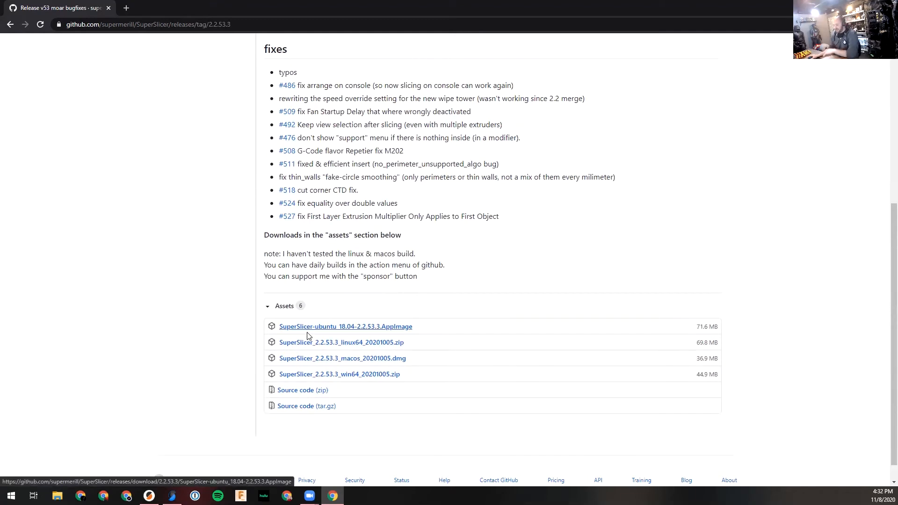
{"action": "mouse_move", "coordinate": [364, 365]}
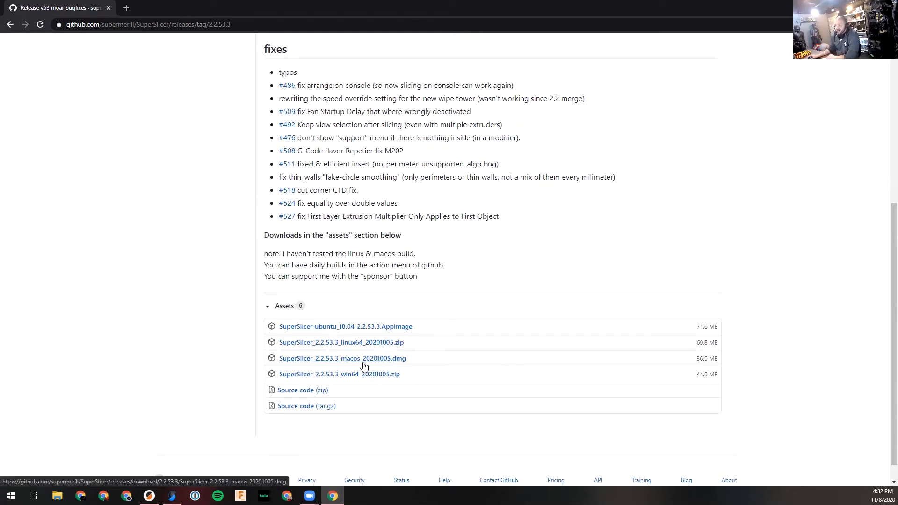
{"action": "mouse_move", "coordinate": [369, 365]}
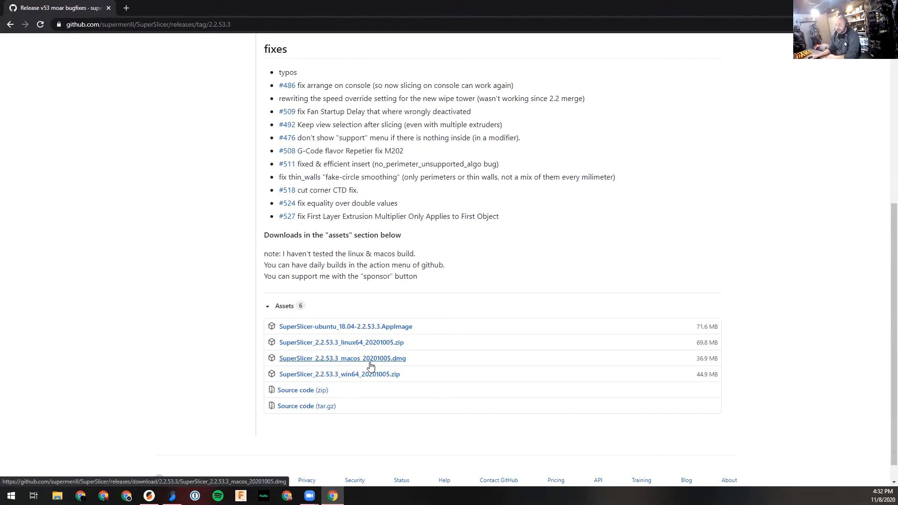
{"action": "mouse_move", "coordinate": [341, 377]}
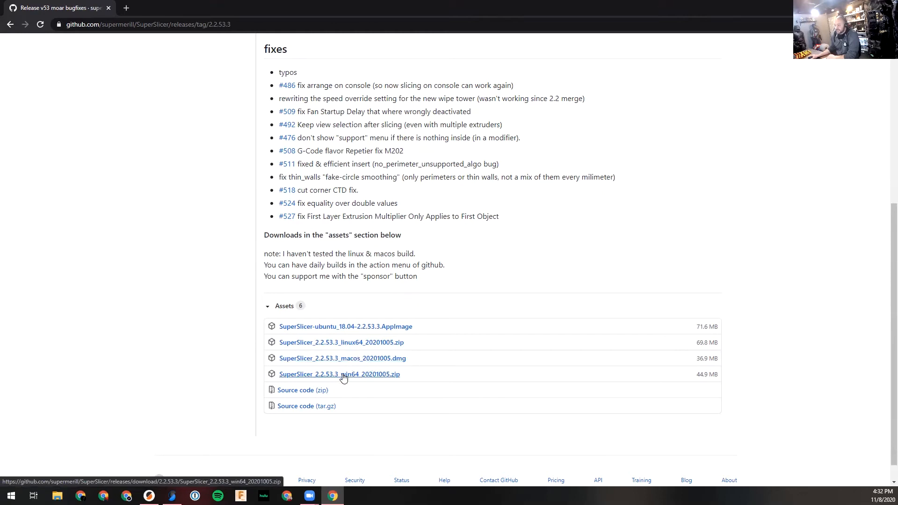
{"action": "mouse_move", "coordinate": [344, 351]}
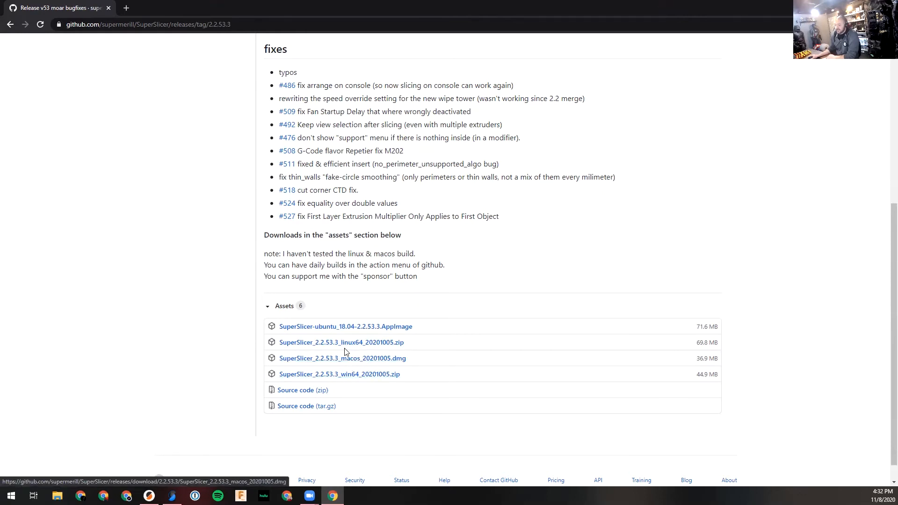
{"action": "mouse_move", "coordinate": [346, 327]}
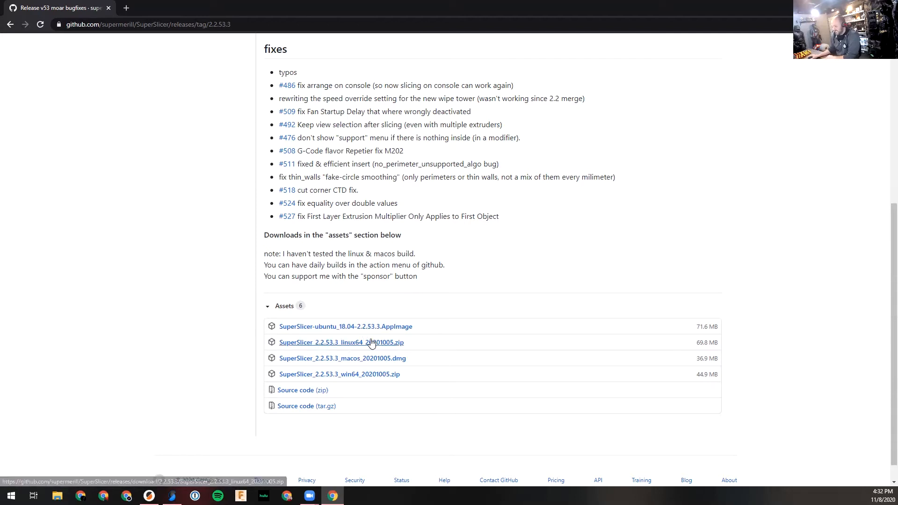
{"action": "mouse_move", "coordinate": [355, 378]}
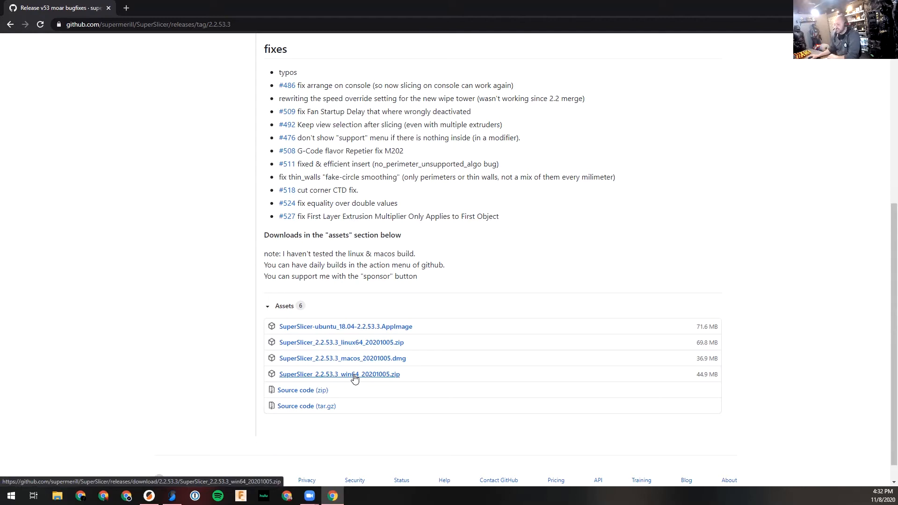
{"action": "left_click", "coordinate": [339, 374]}
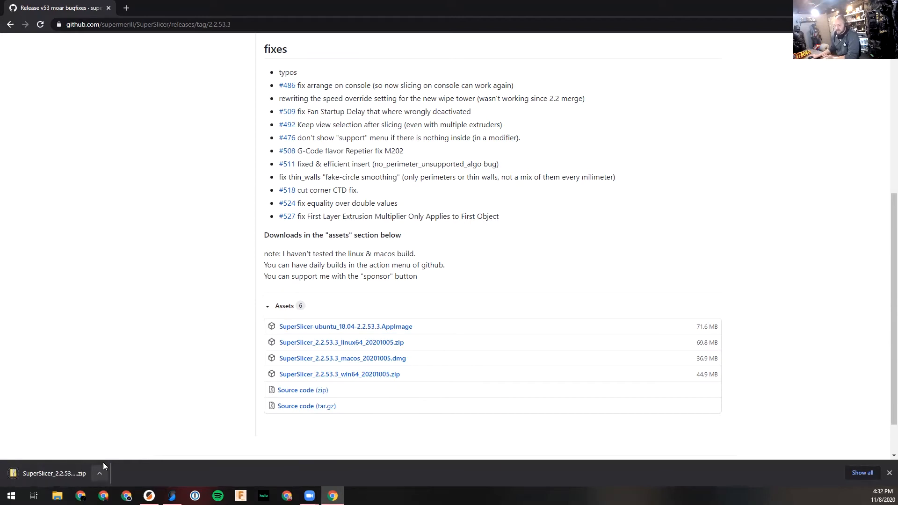
{"action": "mouse_move", "coordinate": [106, 446]}
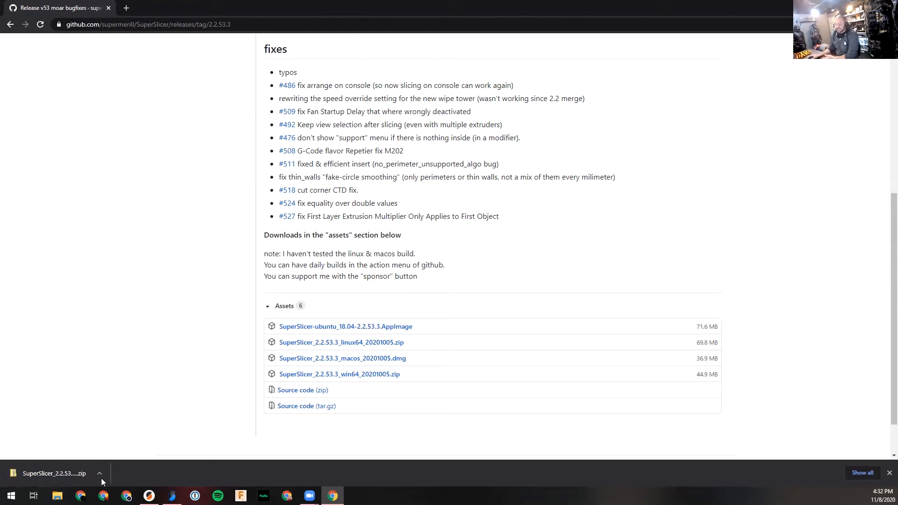
{"action": "left_click", "coordinate": [55, 473]}
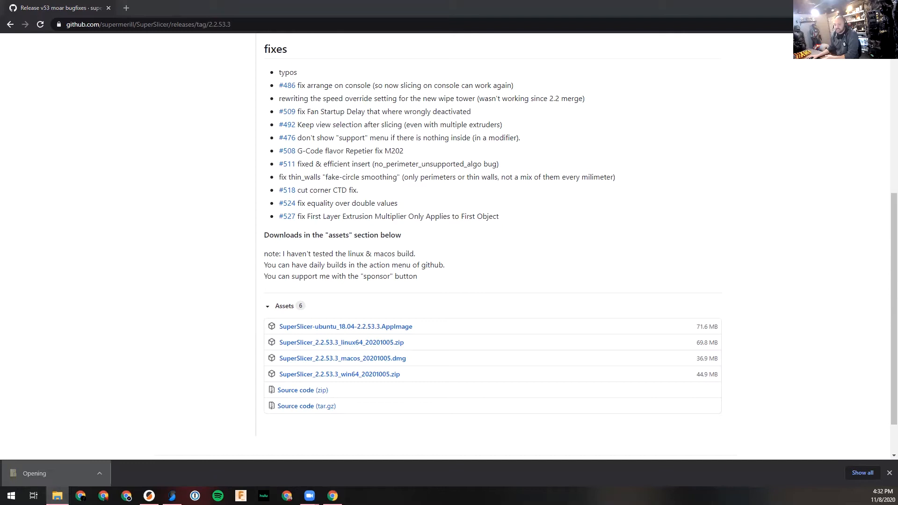
- Extract the SuperSlicer 2.2.53.3 win64 zip into the Downloads folder
{"action": "left_click", "coordinate": [54, 473]}
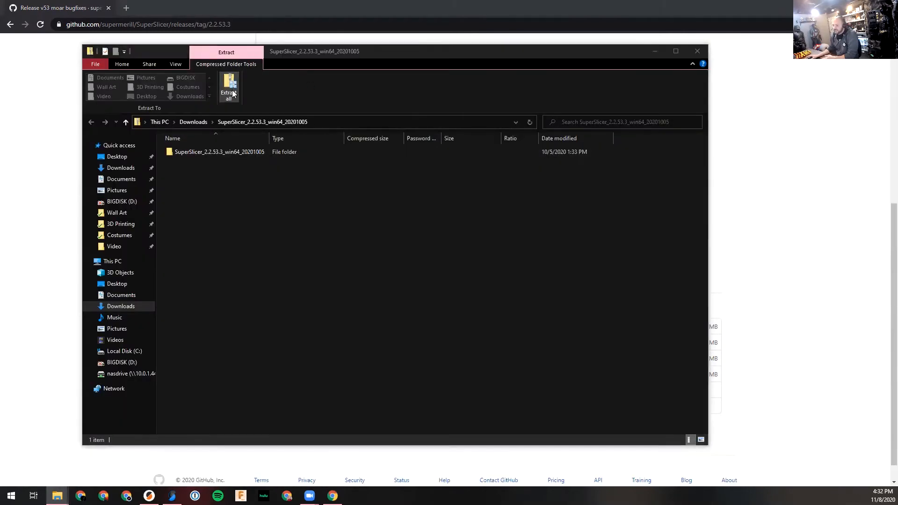
{"action": "left_click", "coordinate": [229, 86]}
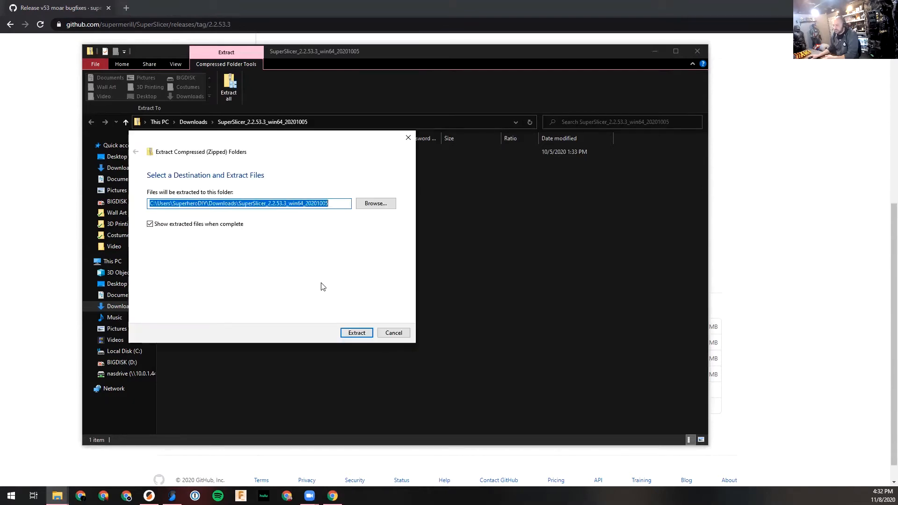
{"action": "left_click", "coordinate": [356, 332]}
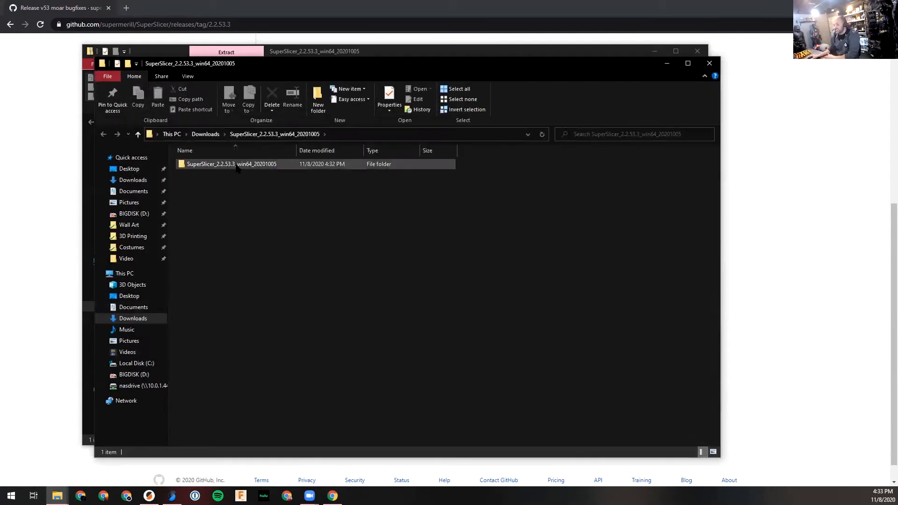
{"action": "mouse_move", "coordinate": [232, 164]}
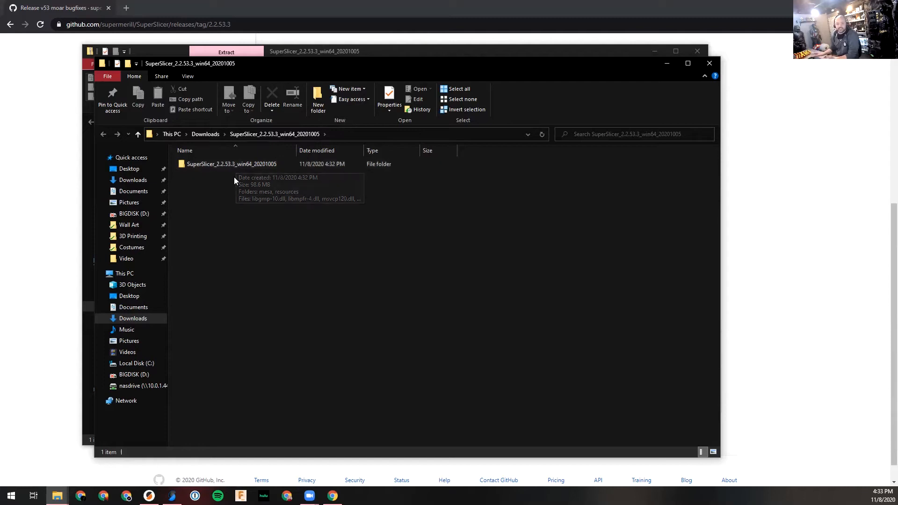
{"action": "mouse_move", "coordinate": [233, 181]}
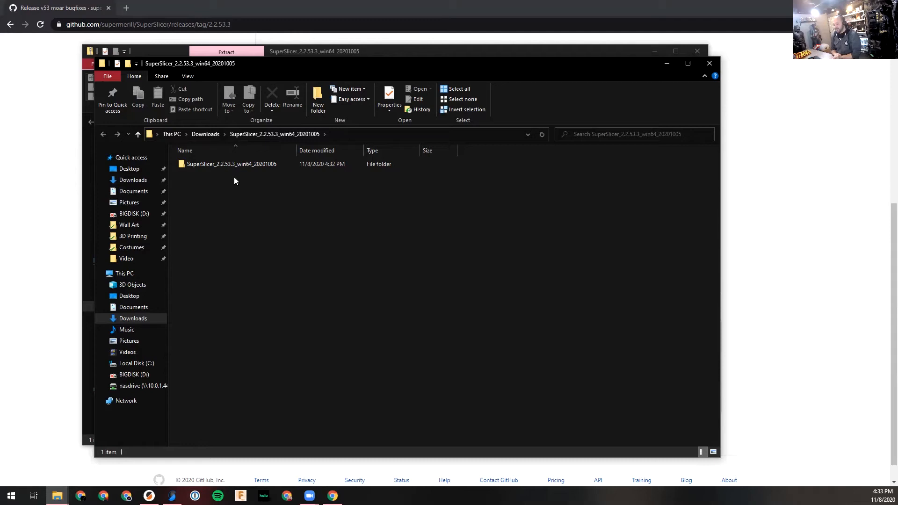
{"action": "mouse_move", "coordinate": [232, 164]}
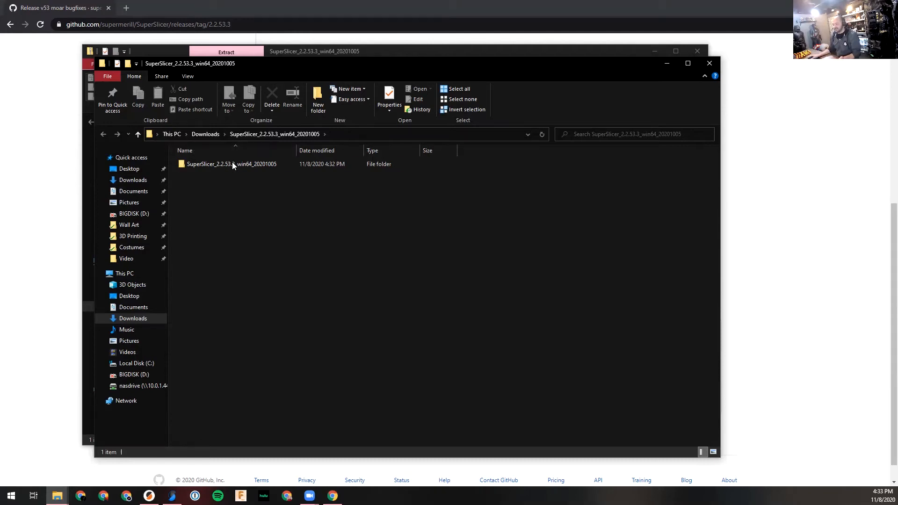
- Enter the extracted SuperSlicer folder and select superslicer.exe, not the console version
{"action": "double_click", "coordinate": [232, 164]}
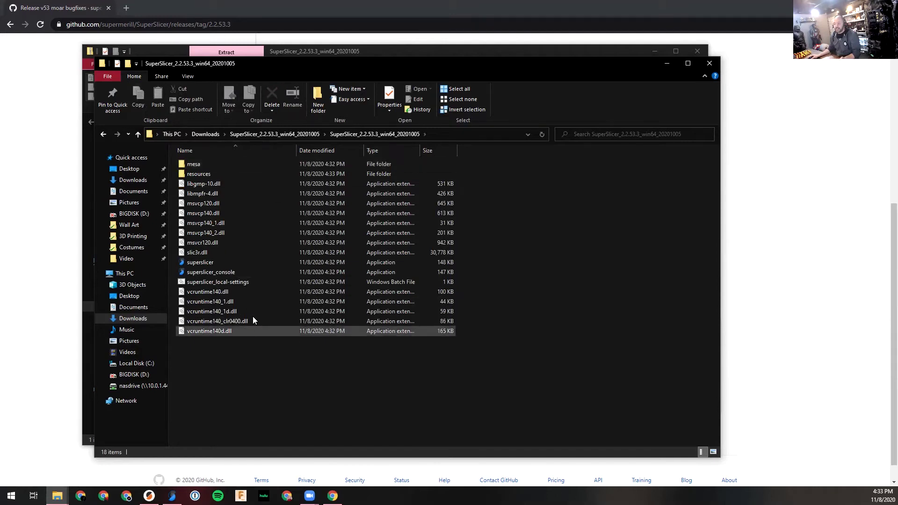
{"action": "left_click", "coordinate": [200, 262]}
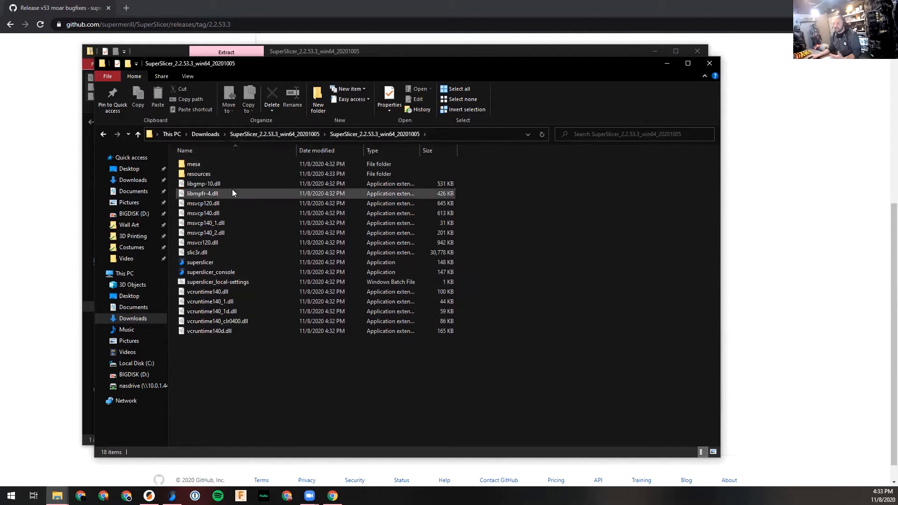
{"action": "left_click", "coordinate": [199, 263]}
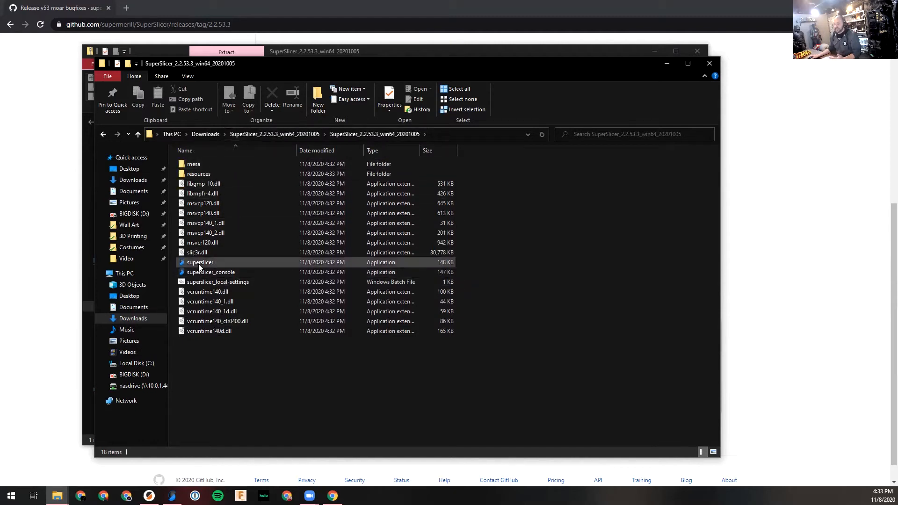
{"action": "mouse_move", "coordinate": [199, 262]}
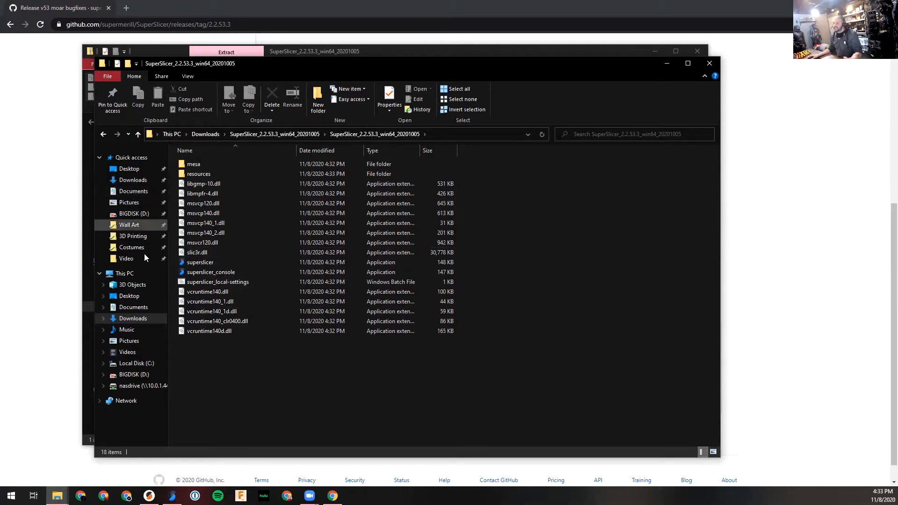
{"action": "mouse_move", "coordinate": [128, 363]}
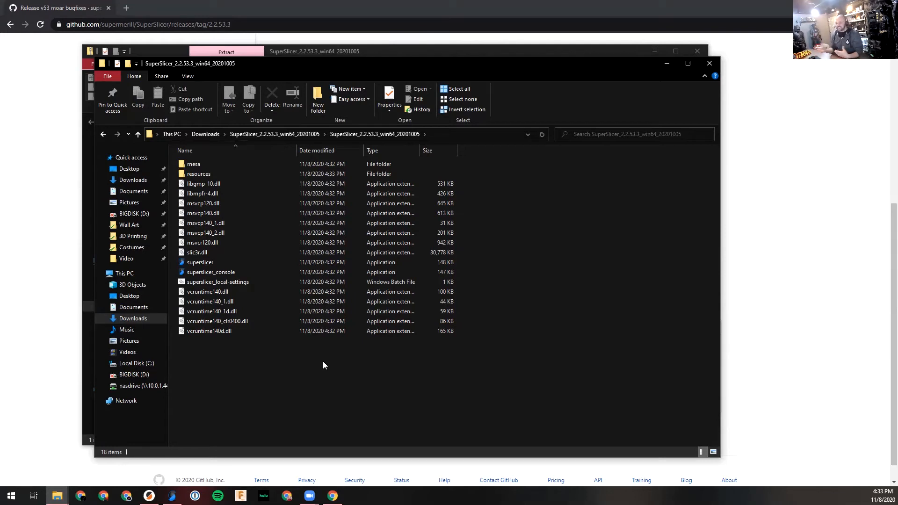
{"action": "mouse_move", "coordinate": [322, 361]}
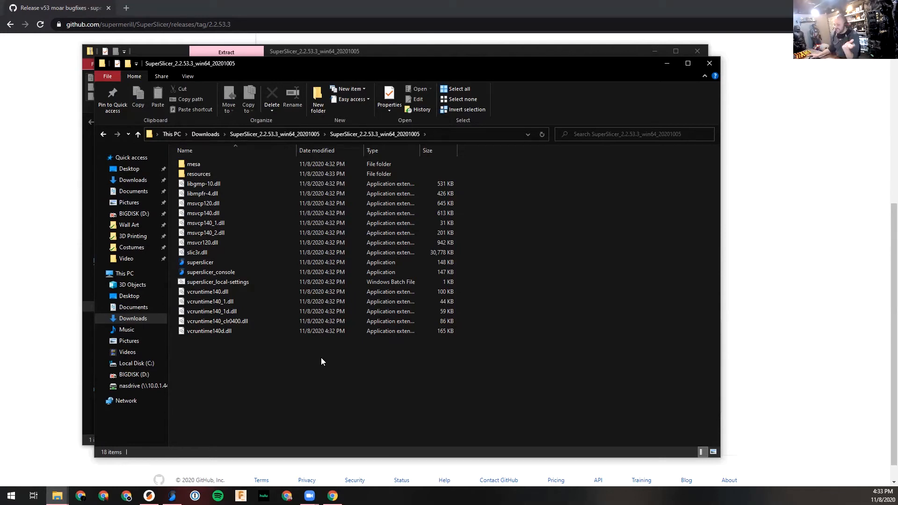
{"action": "left_click", "coordinate": [199, 262]}
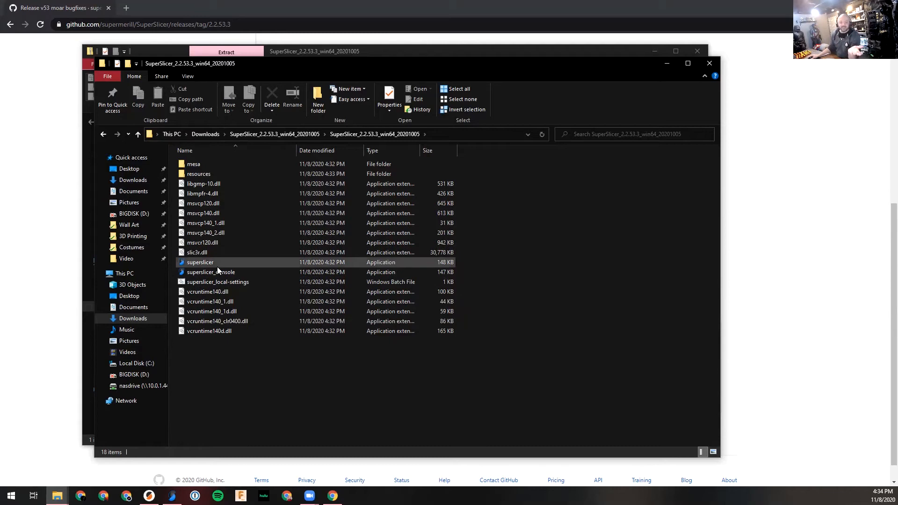
{"action": "mouse_move", "coordinate": [199, 261]}
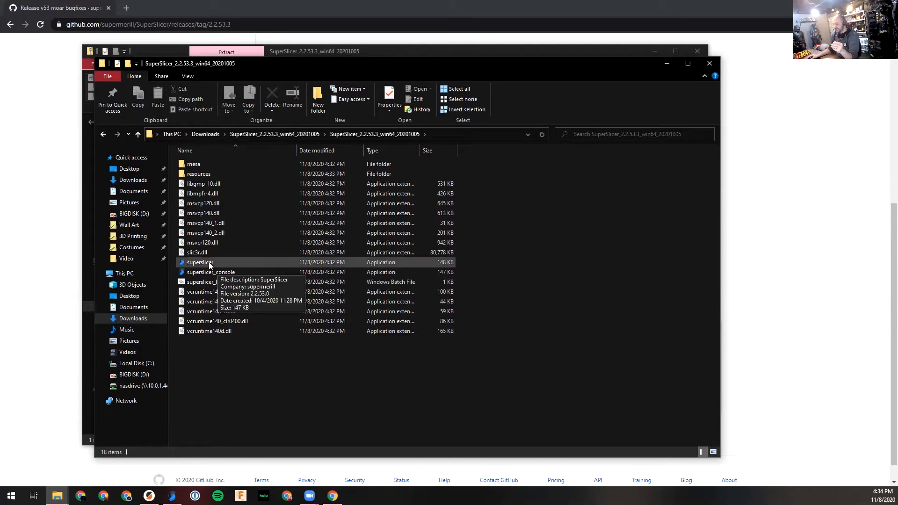
{"action": "mouse_move", "coordinate": [211, 272]}
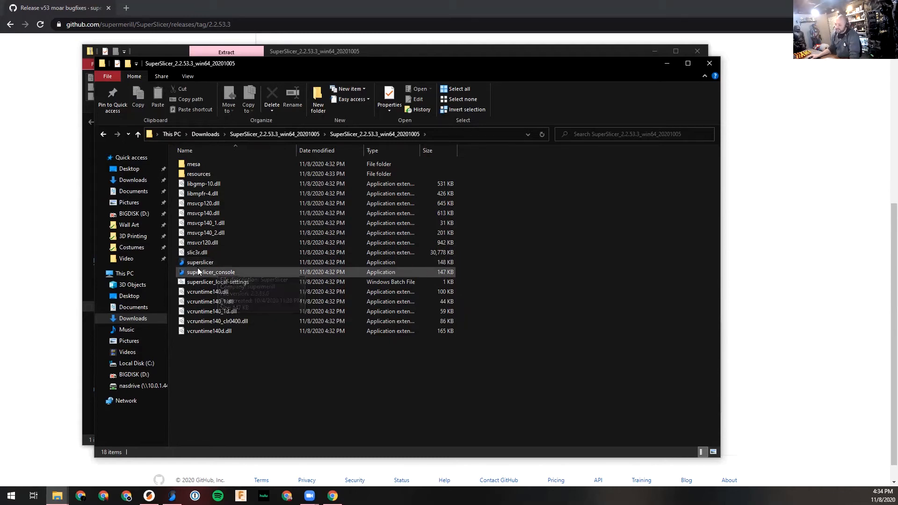
{"action": "left_click", "coordinate": [199, 262]}
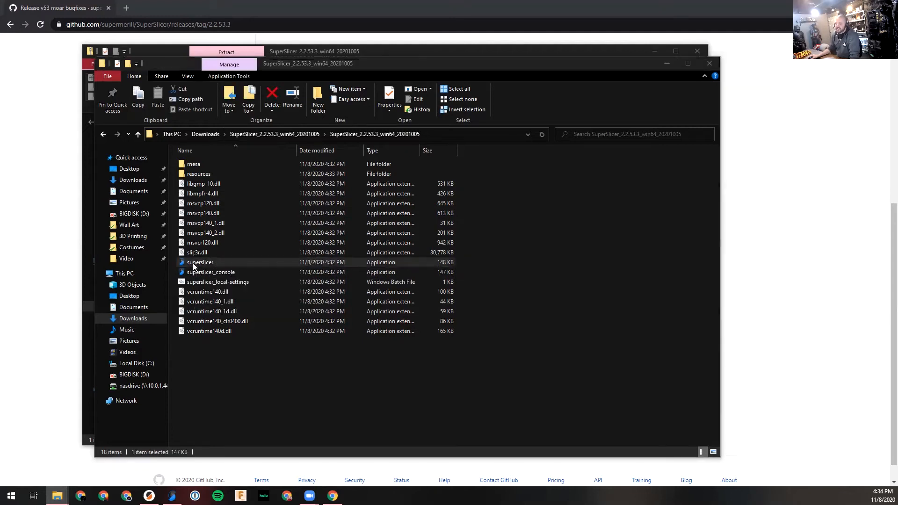
- Launch superslicer.exe and use SmartScreen's More info to run it anyway
{"action": "double_click", "coordinate": [199, 261]}
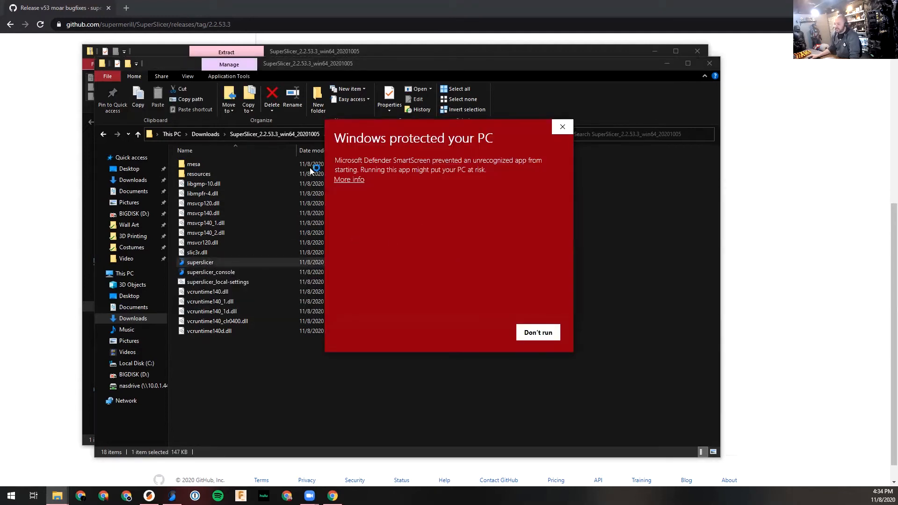
{"action": "mouse_move", "coordinate": [394, 237]}
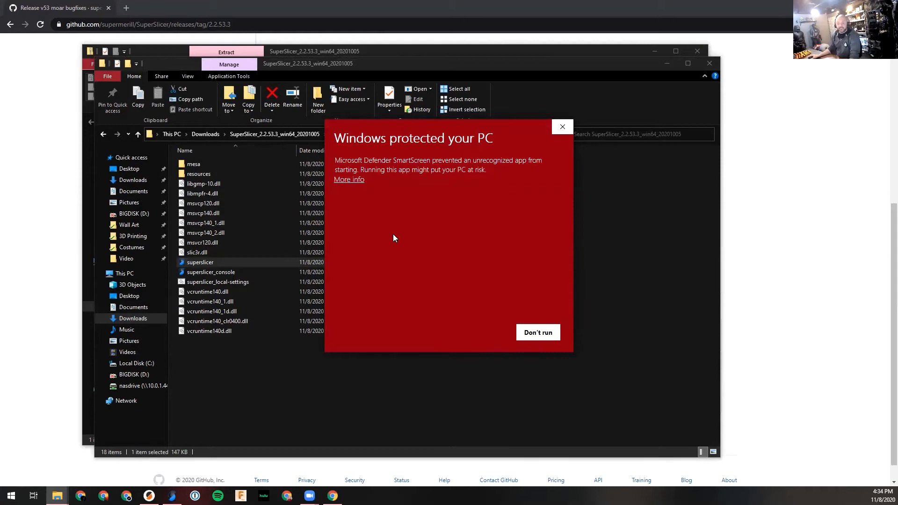
{"action": "mouse_move", "coordinate": [348, 183]}
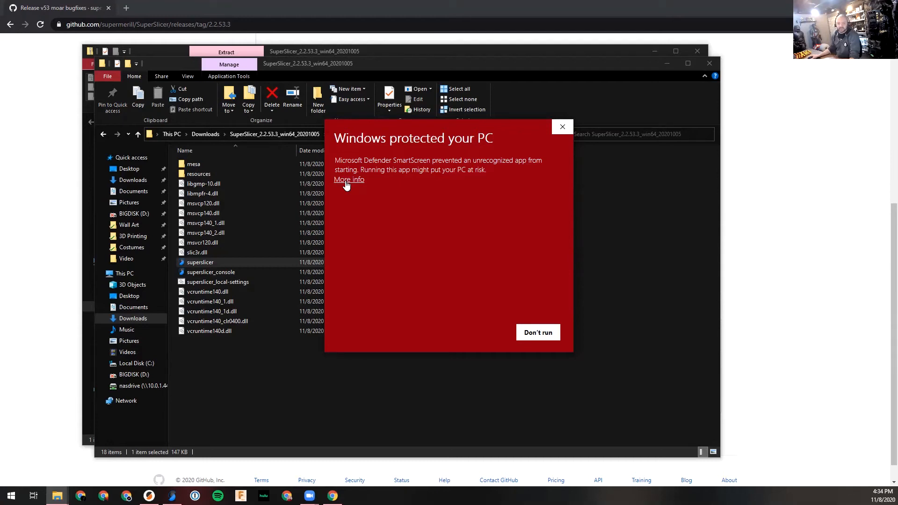
{"action": "mouse_move", "coordinate": [538, 332]}
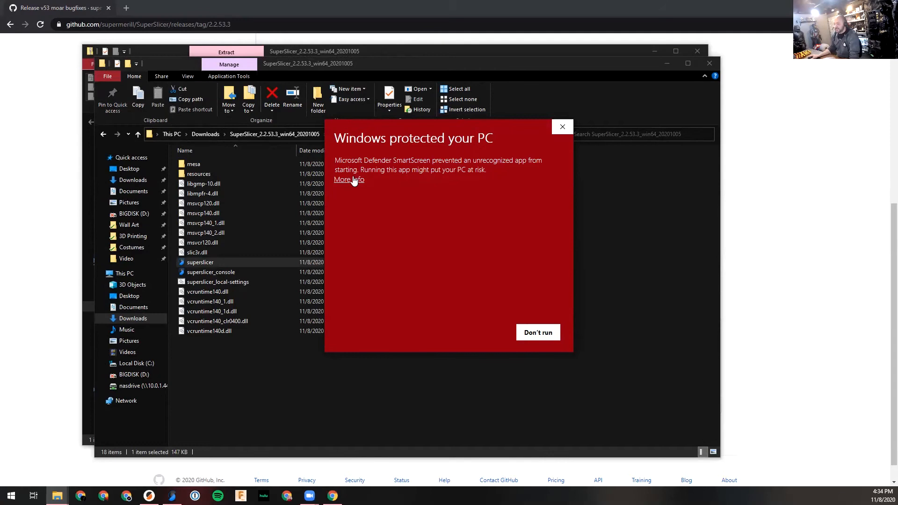
{"action": "left_click", "coordinate": [348, 179]}
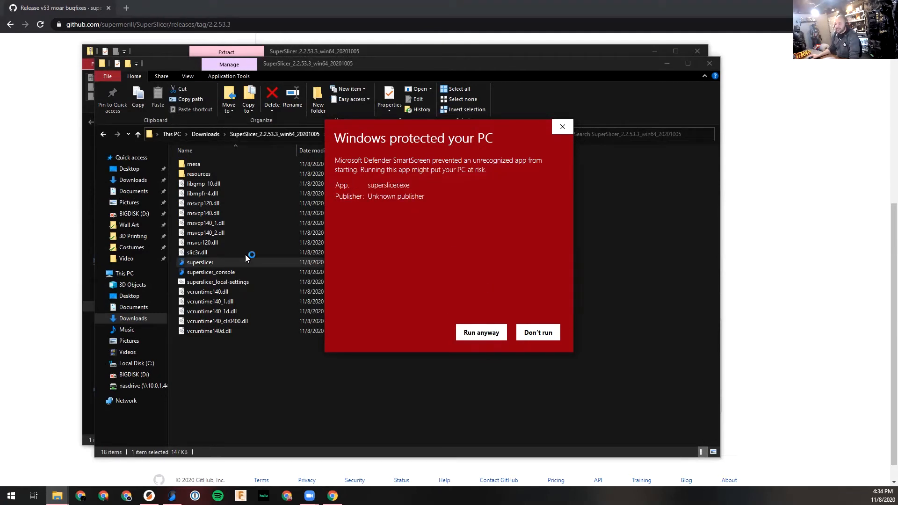
{"action": "mouse_move", "coordinate": [481, 332]}
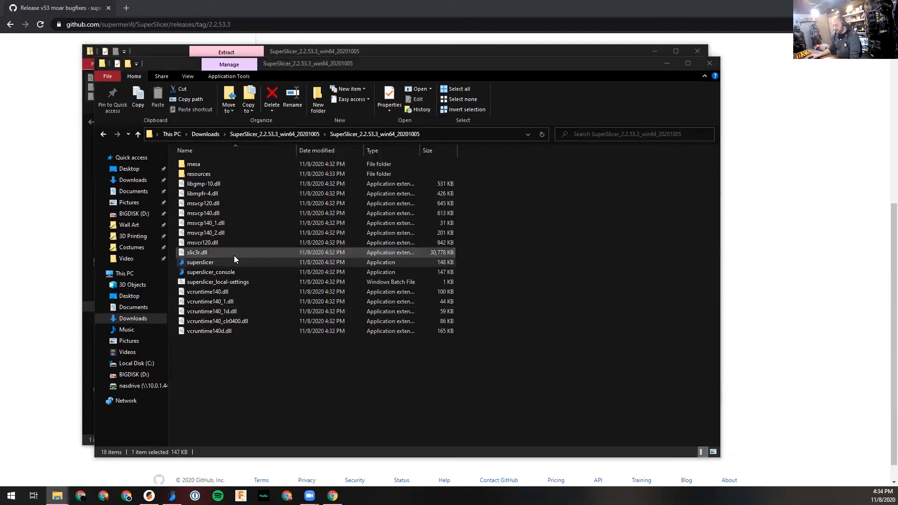
{"action": "left_click", "coordinate": [200, 261]}
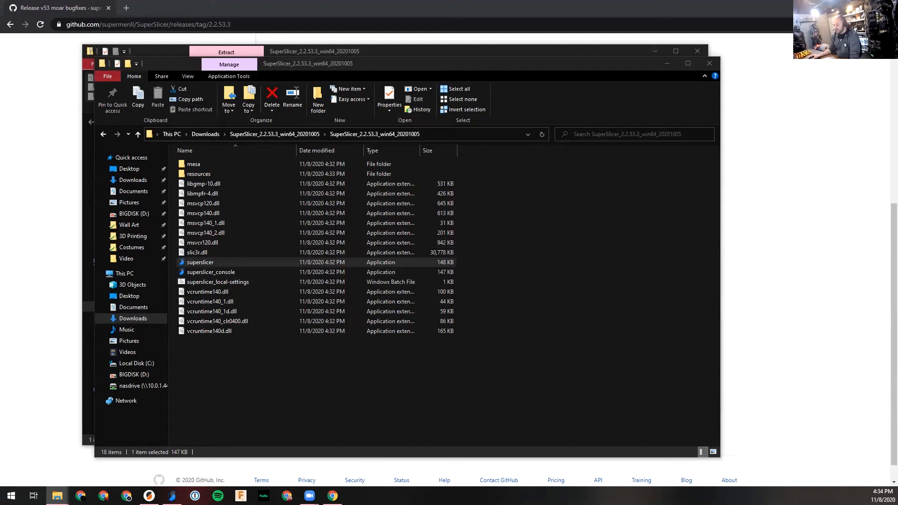
- Switch to the new SuperSlicer 2.2.53 window, then back to File Explorer
{"action": "double_click", "coordinate": [200, 262]}
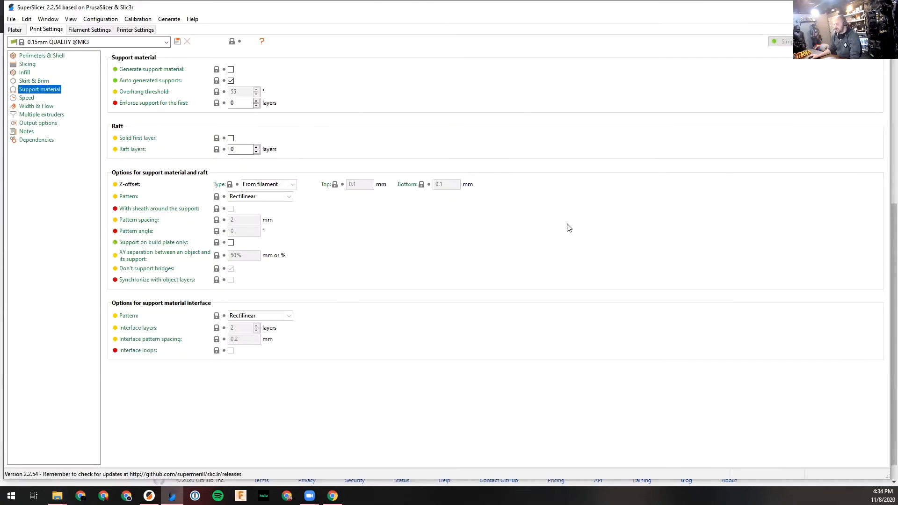
{"action": "left_click", "coordinate": [14, 29]}
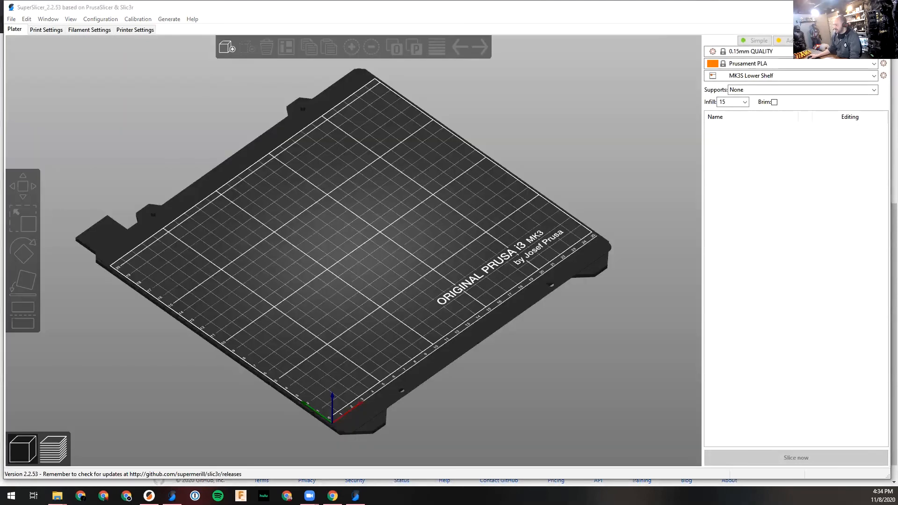
{"action": "left_click", "coordinate": [46, 29]}
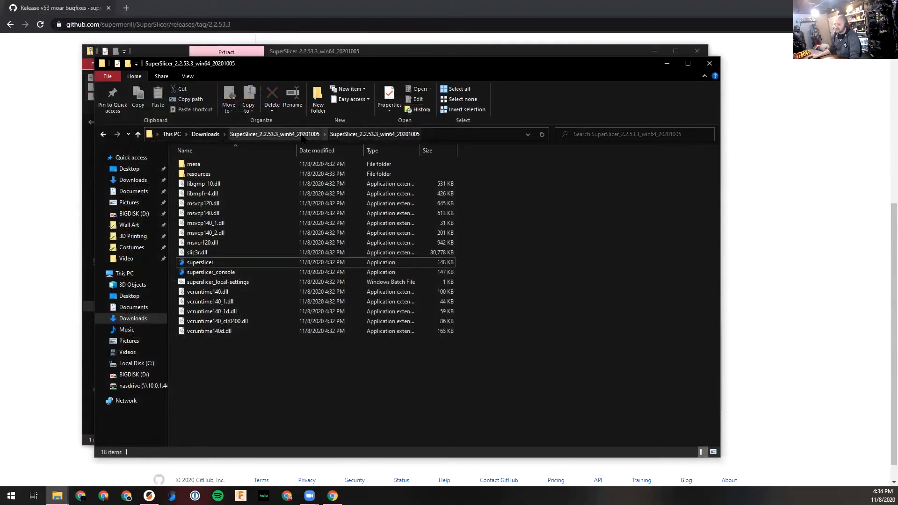
- Navigate from Downloads back into the extracted SuperSlicer folders
{"action": "left_click", "coordinate": [204, 134]}
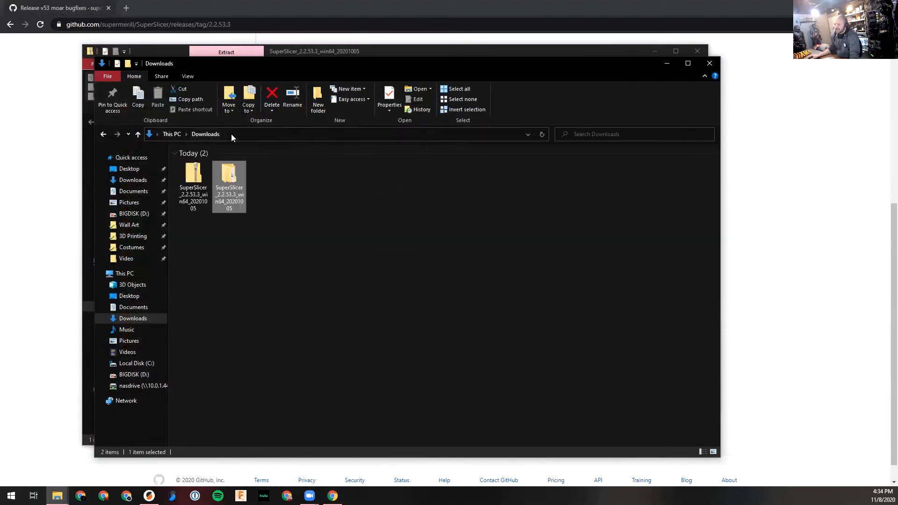
{"action": "double_click", "coordinate": [228, 174]}
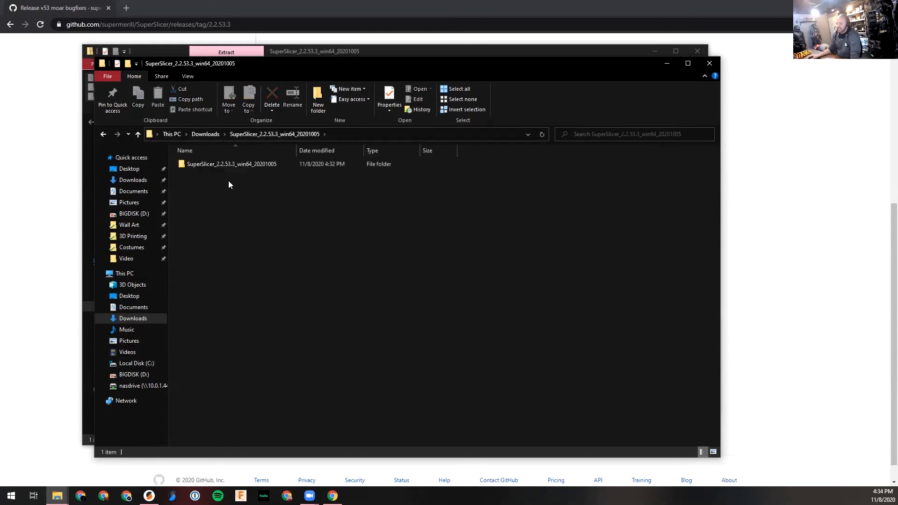
{"action": "double_click", "coordinate": [231, 164]}
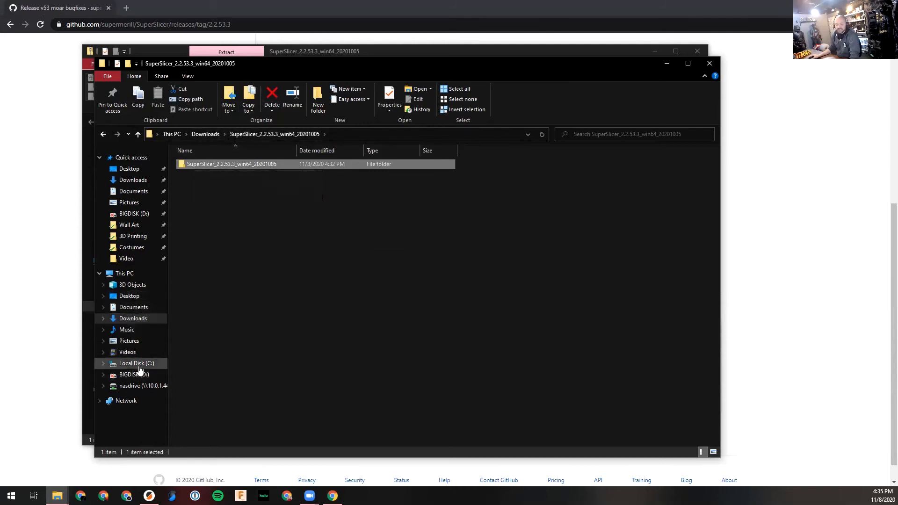
{"action": "mouse_move", "coordinate": [206, 167]}
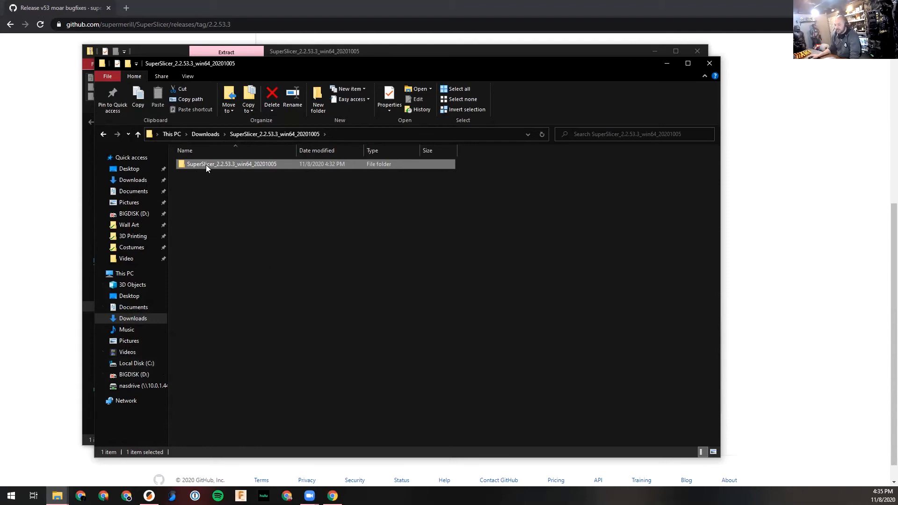
{"action": "right_click", "coordinate": [231, 164]}
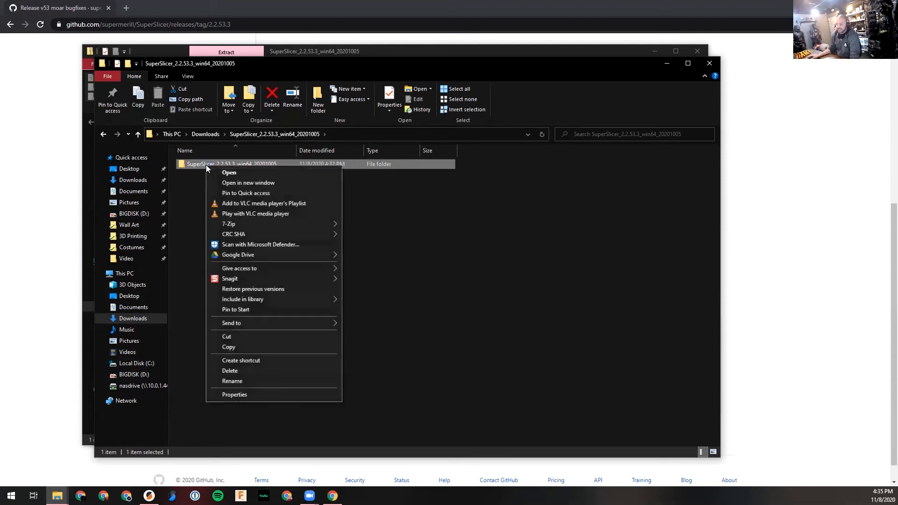
{"action": "mouse_move", "coordinate": [229, 346]}
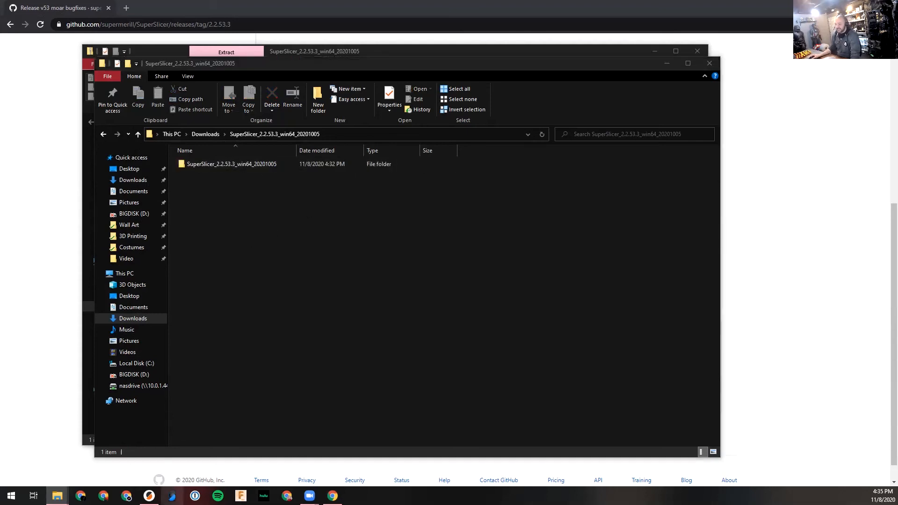
- Unpin SuperSlicer from the taskbar and return to the GitHub releases list
{"action": "right_click", "coordinate": [171, 495]}
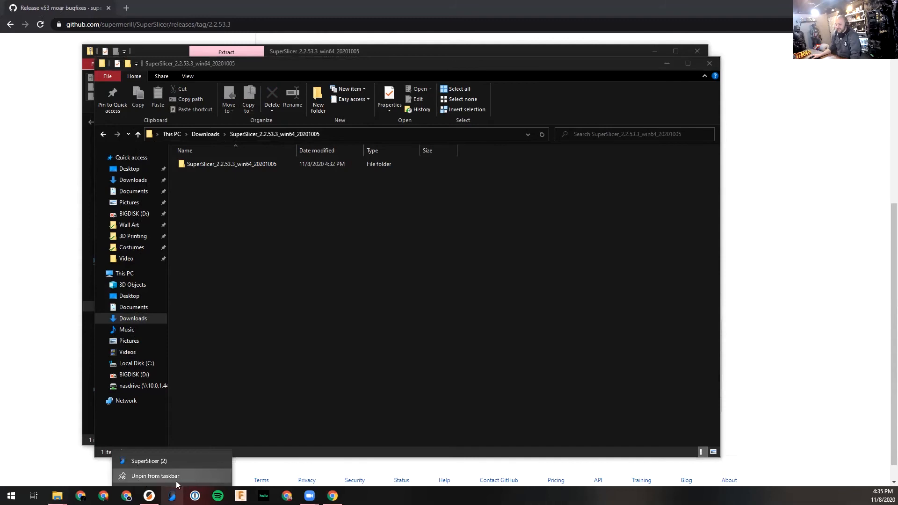
{"action": "left_click", "coordinate": [239, 435]}
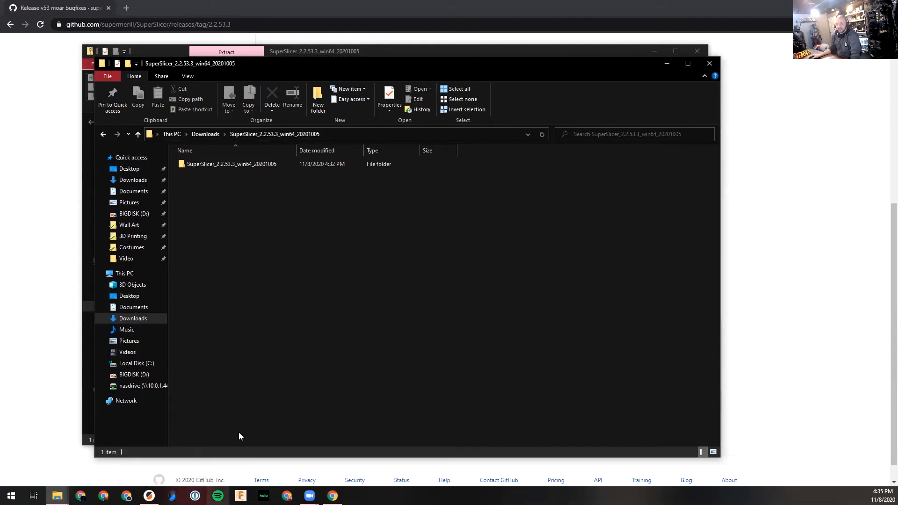
{"action": "mouse_move", "coordinate": [601, 127]}
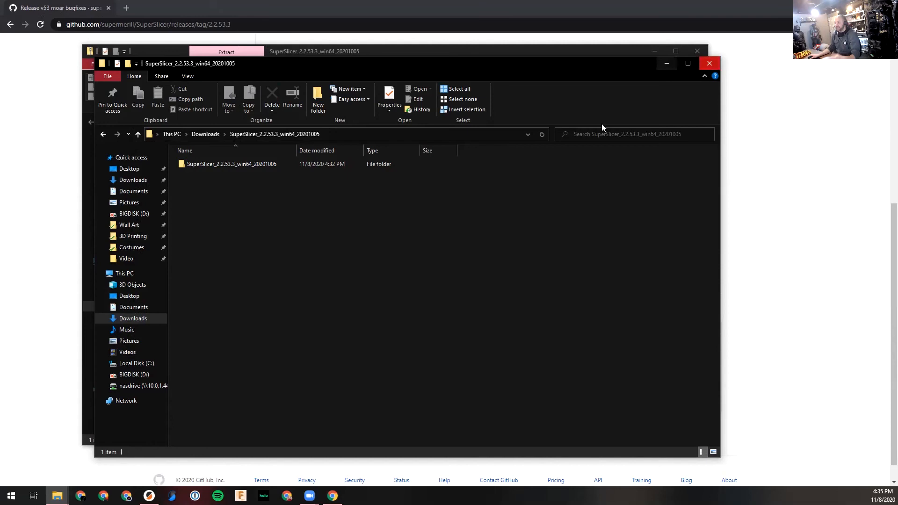
{"action": "mouse_move", "coordinate": [418, 202]}
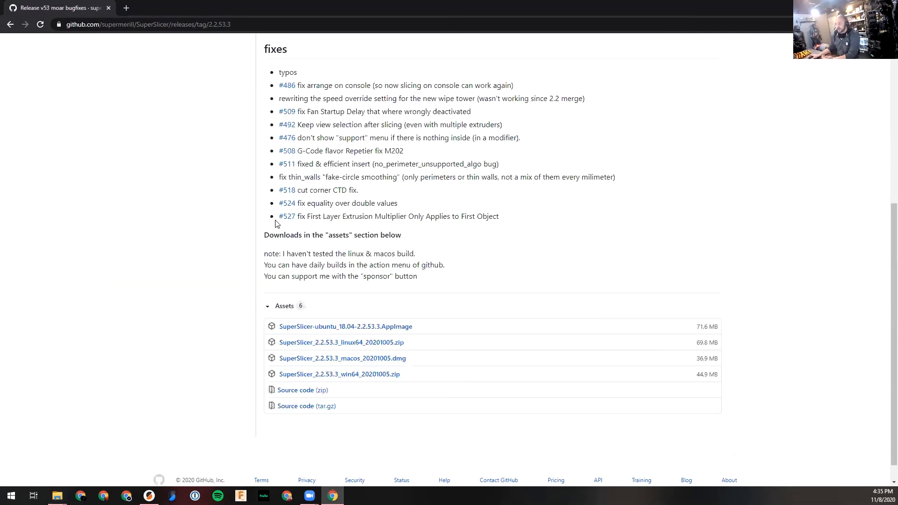
{"action": "left_click", "coordinate": [10, 24]}
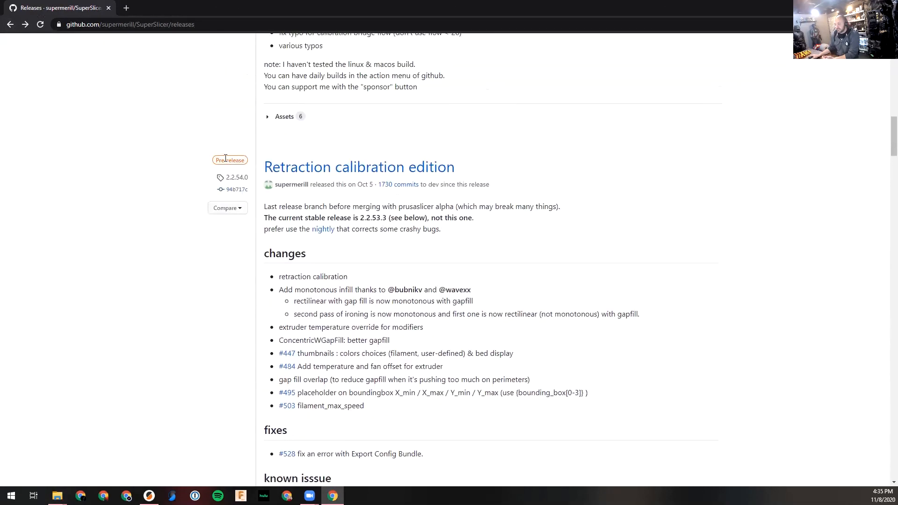
{"action": "mouse_move", "coordinate": [425, 184]}
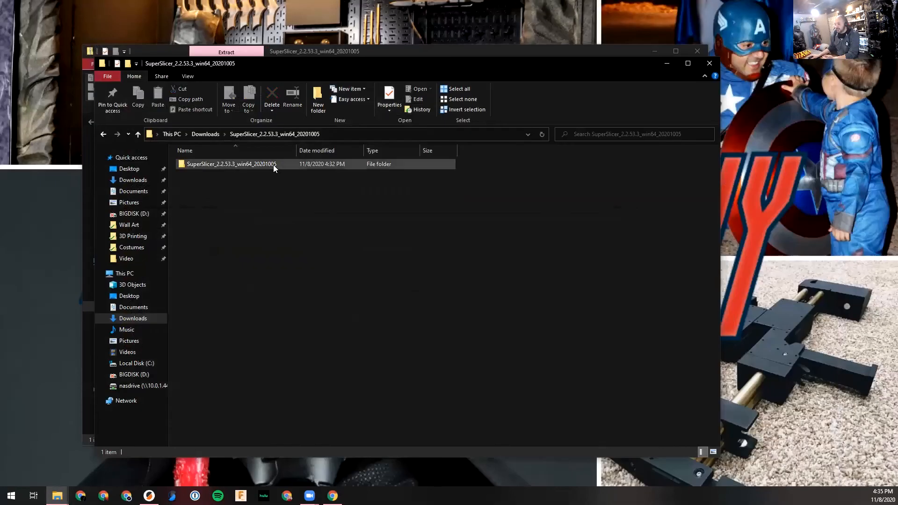
{"action": "left_click", "coordinate": [231, 163]}
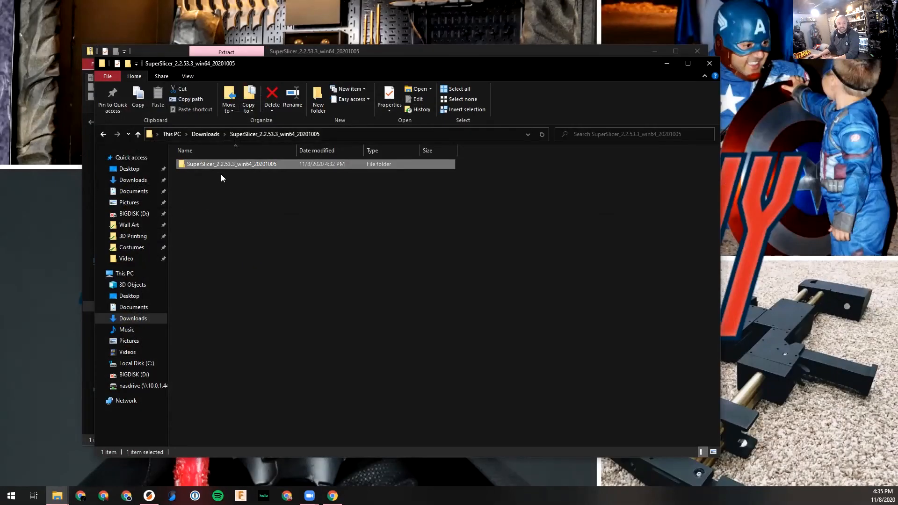
{"action": "mouse_move", "coordinate": [232, 188]}
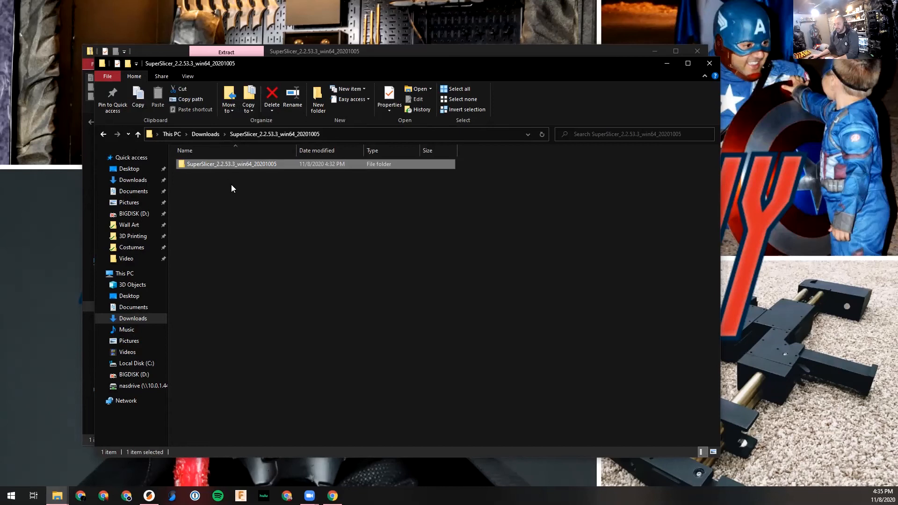
{"action": "left_click", "coordinate": [216, 215]}
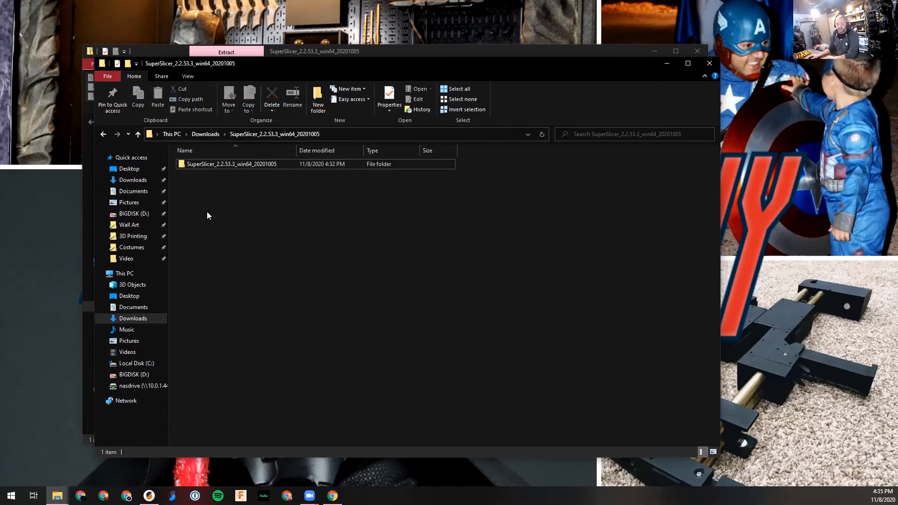
{"action": "mouse_move", "coordinate": [575, 67]}
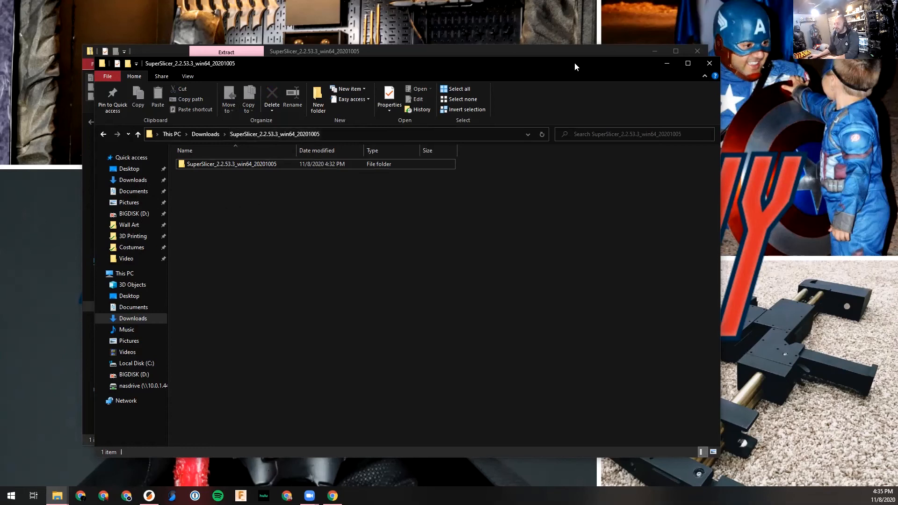
{"action": "mouse_move", "coordinate": [525, 23]}
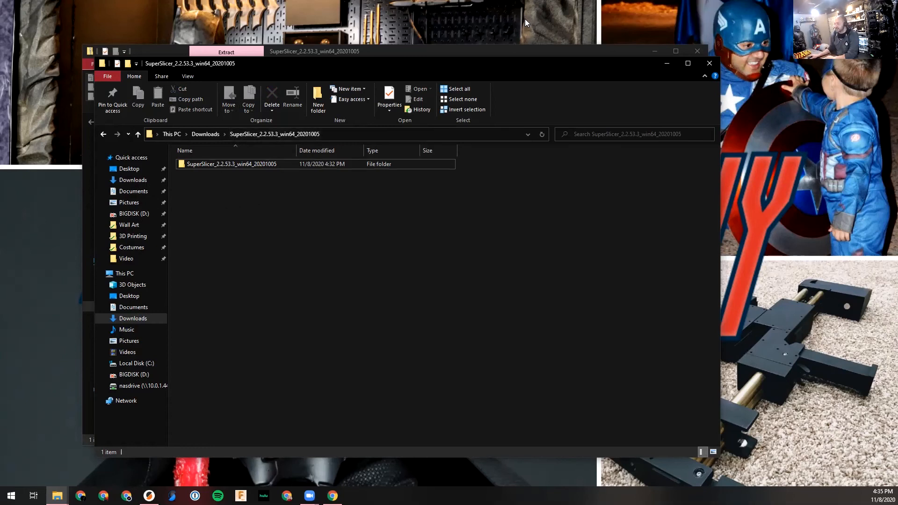